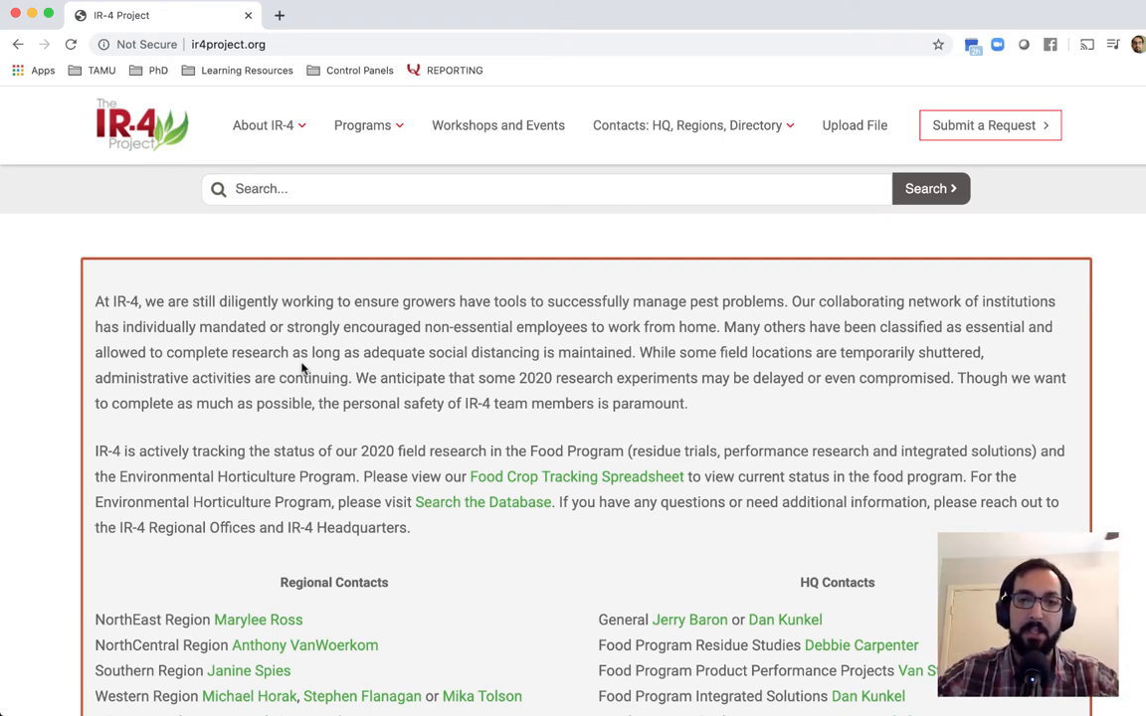
pyautogui.moveTo(335, 338)
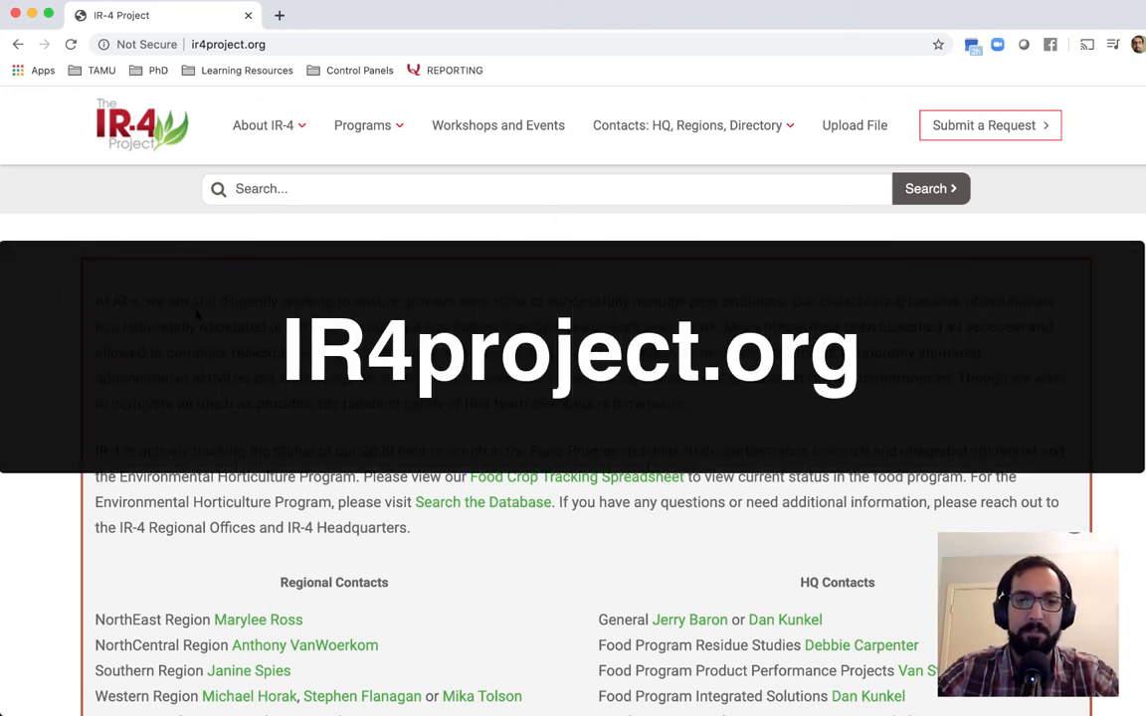
# - Scroll down the site and go to the Environmental Horticulture grower resources page
pyautogui.scroll(-3)
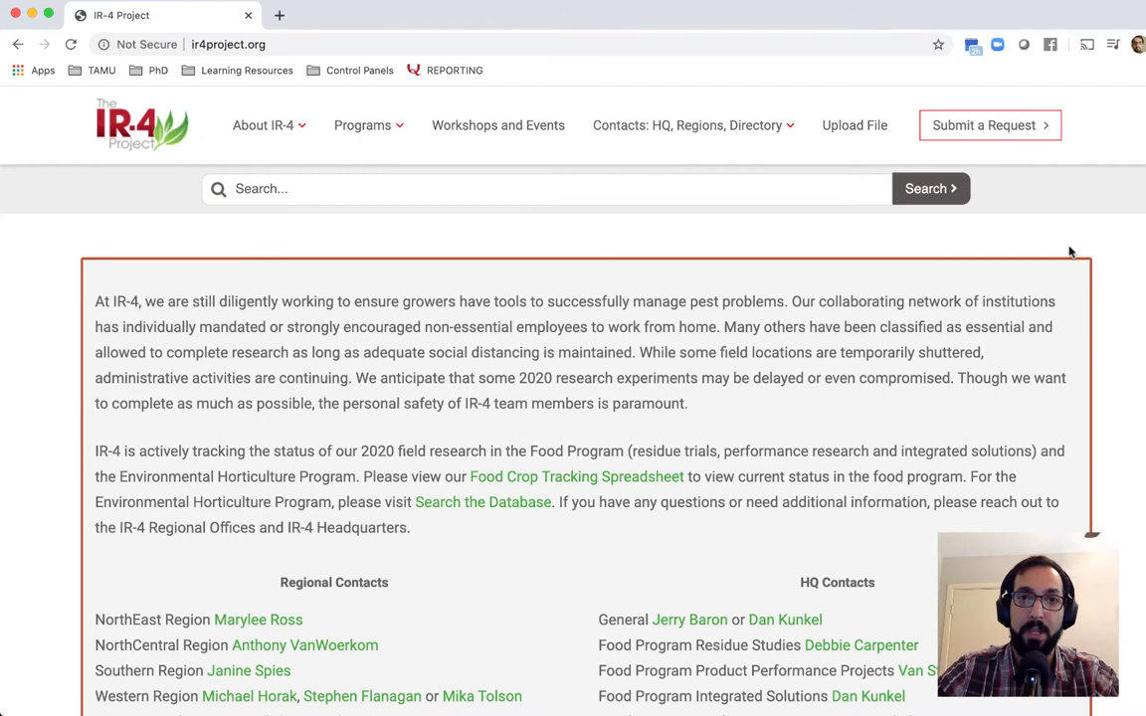
pyautogui.scroll(-3)
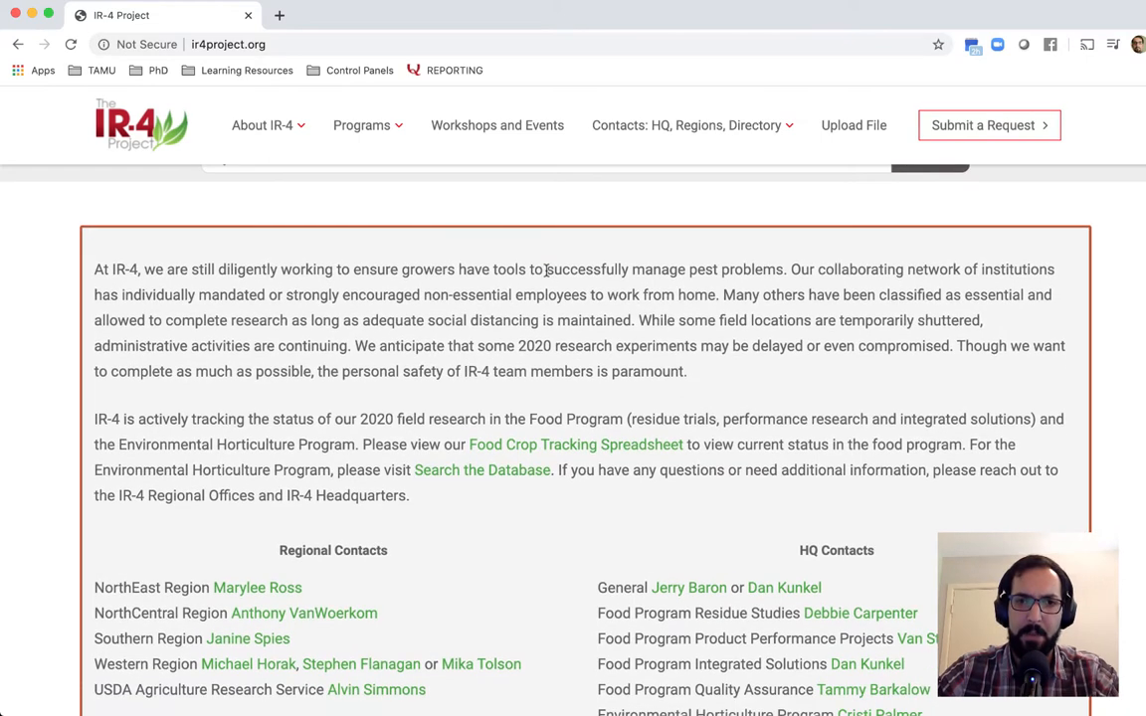
pyautogui.scroll(-3)
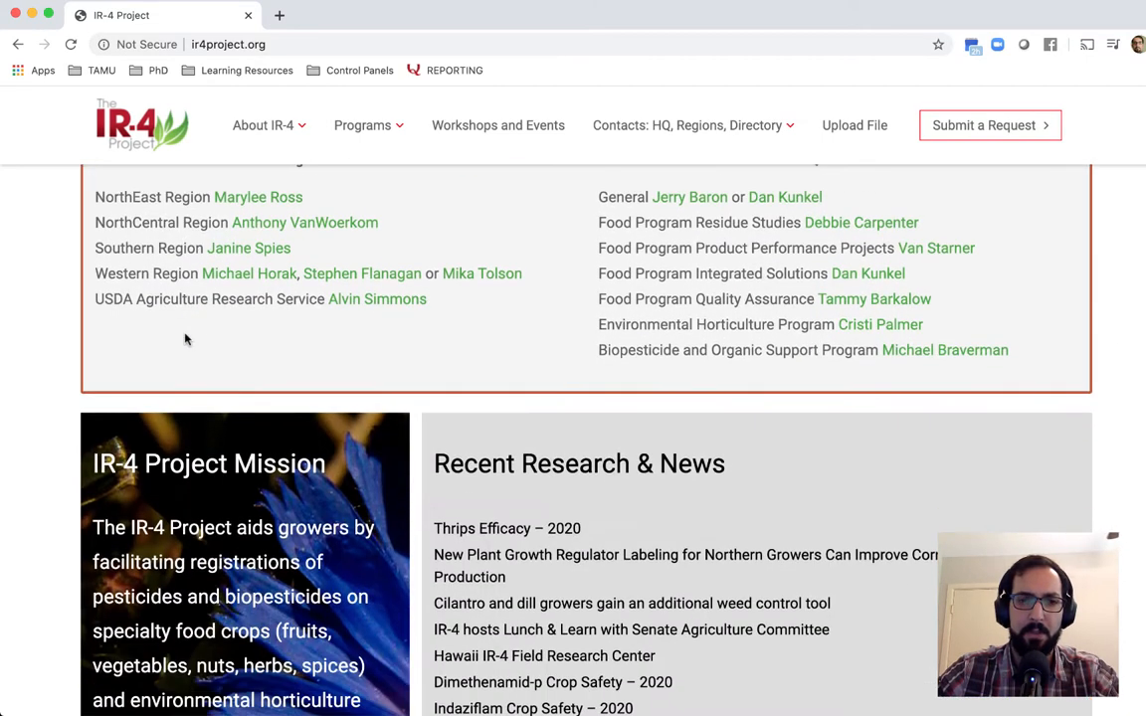
pyautogui.scroll(-3)
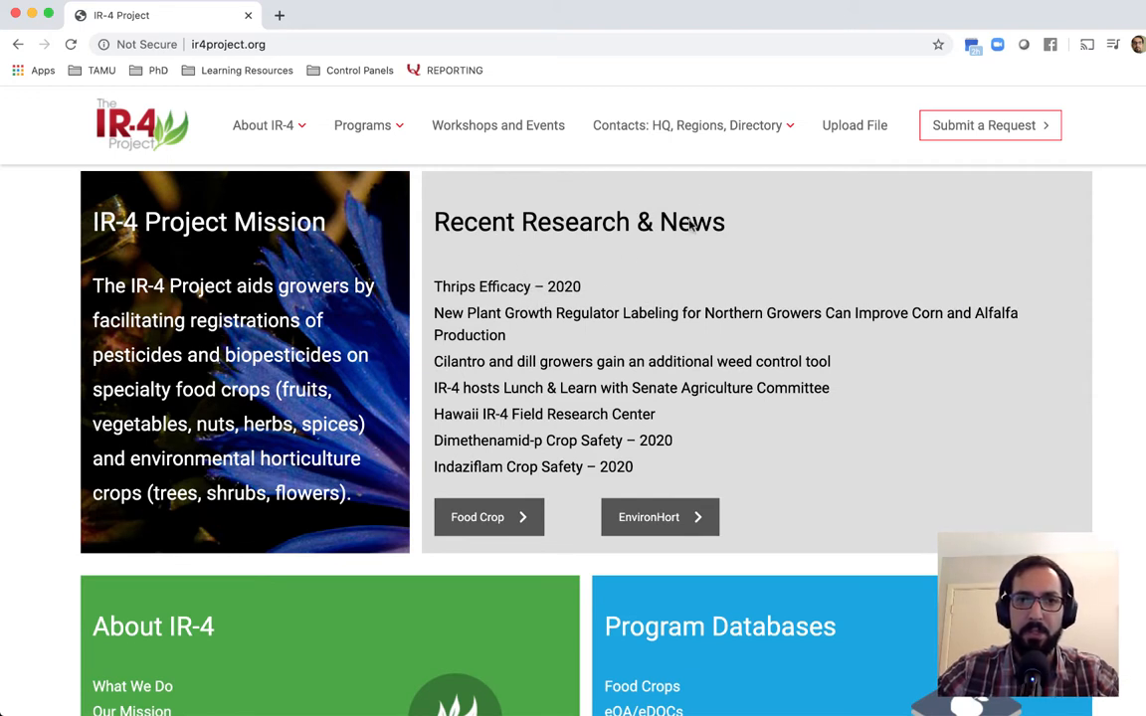
pyautogui.moveTo(518, 302)
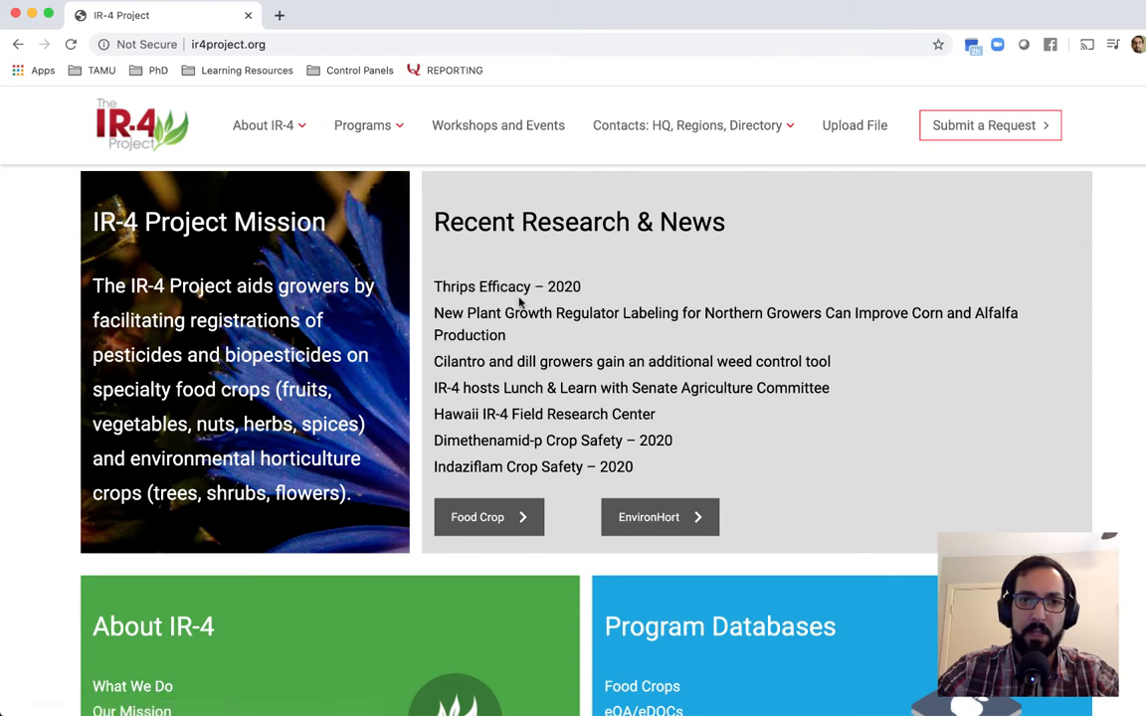
pyautogui.moveTo(525, 261)
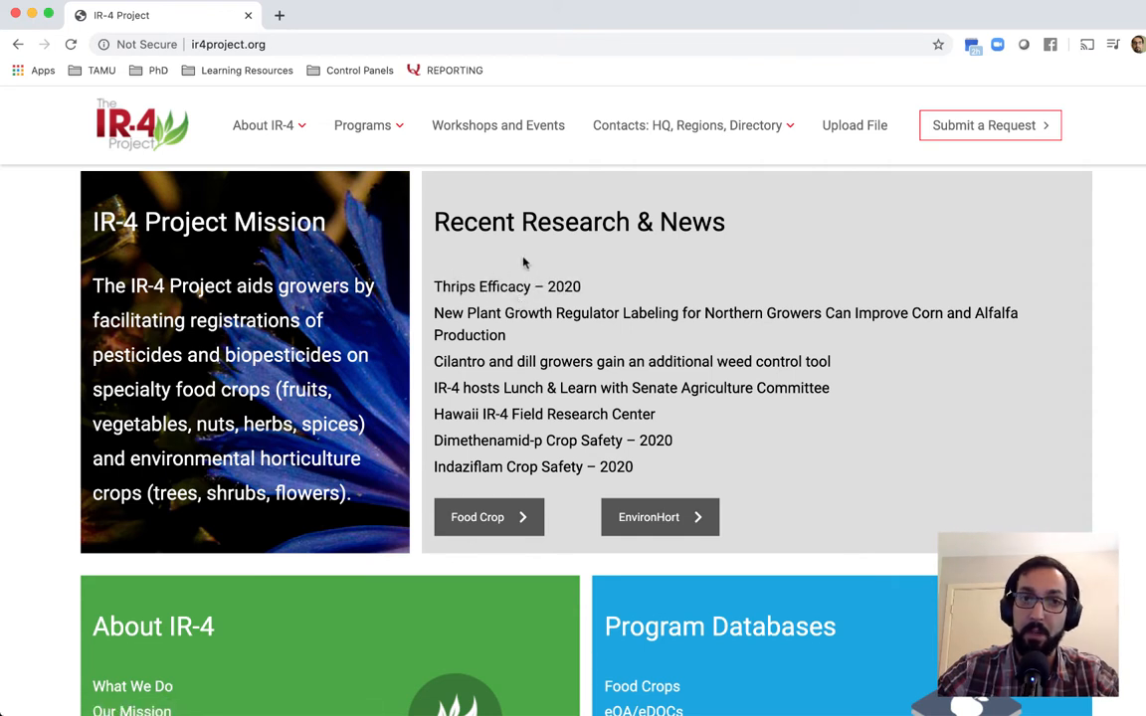
pyautogui.moveTo(525, 291)
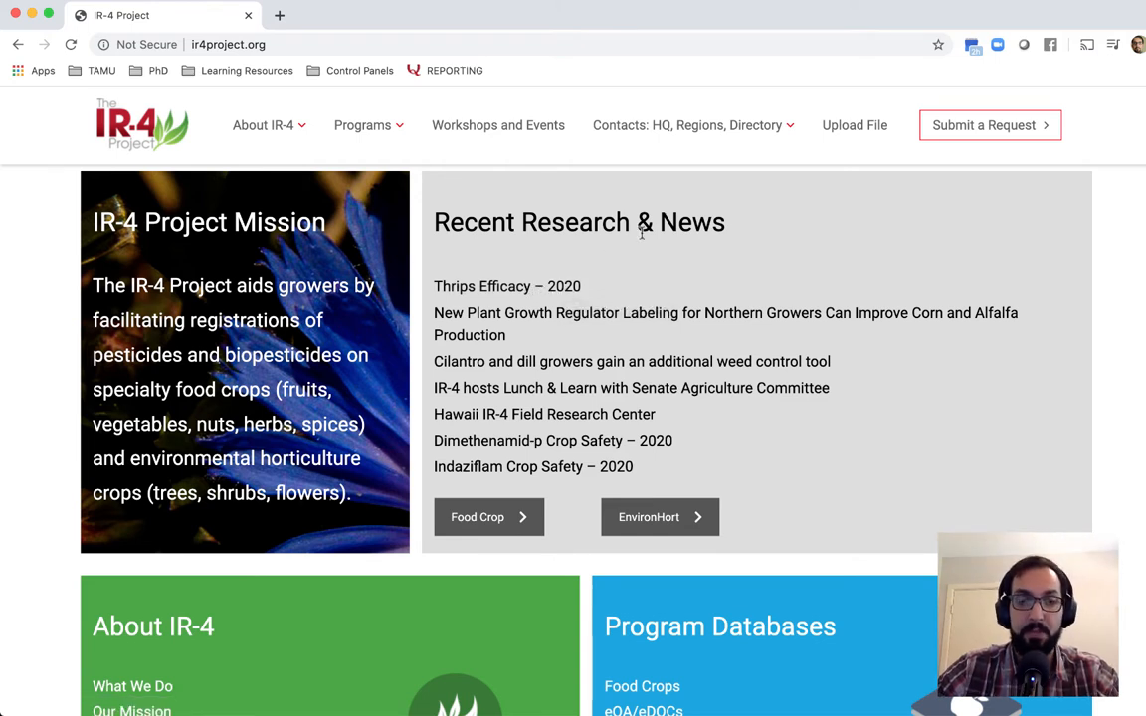
pyautogui.scroll(-3)
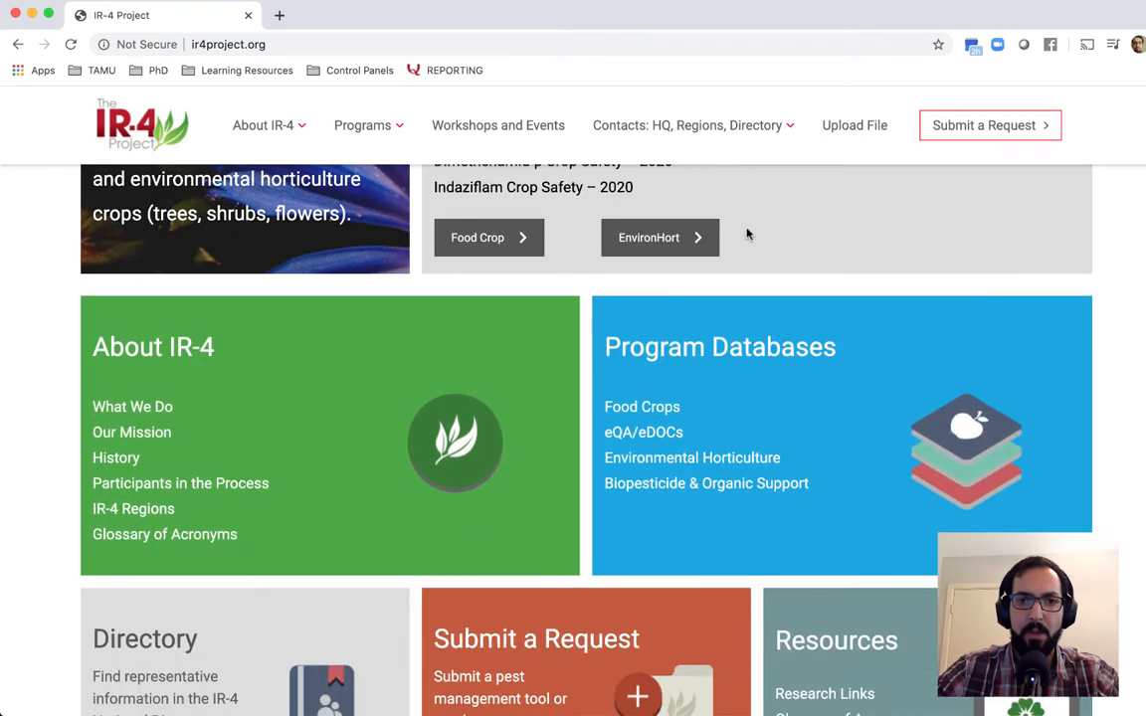
pyautogui.scroll(-3)
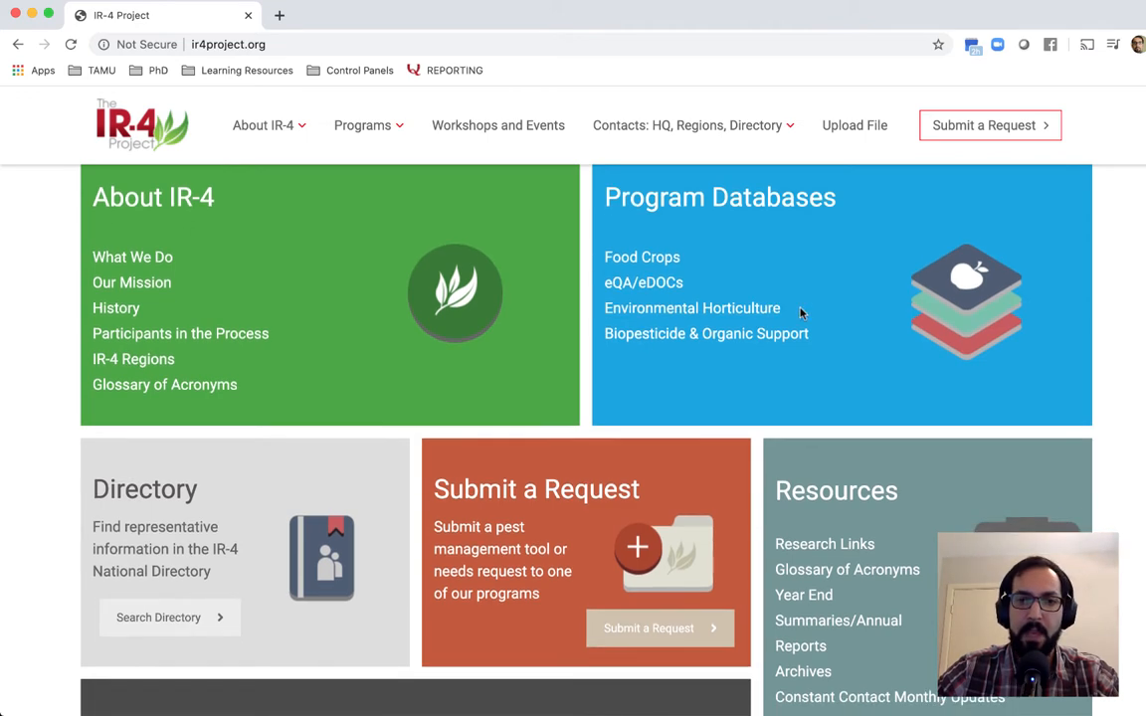
pyautogui.scroll(-3)
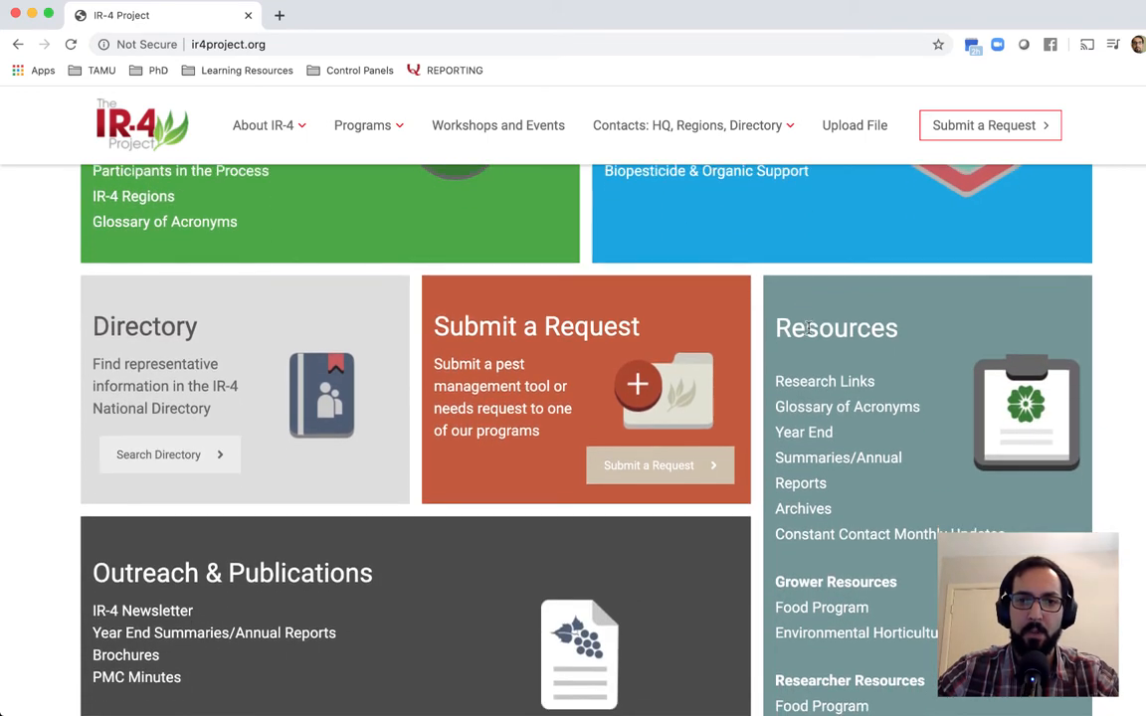
pyautogui.scroll(-3)
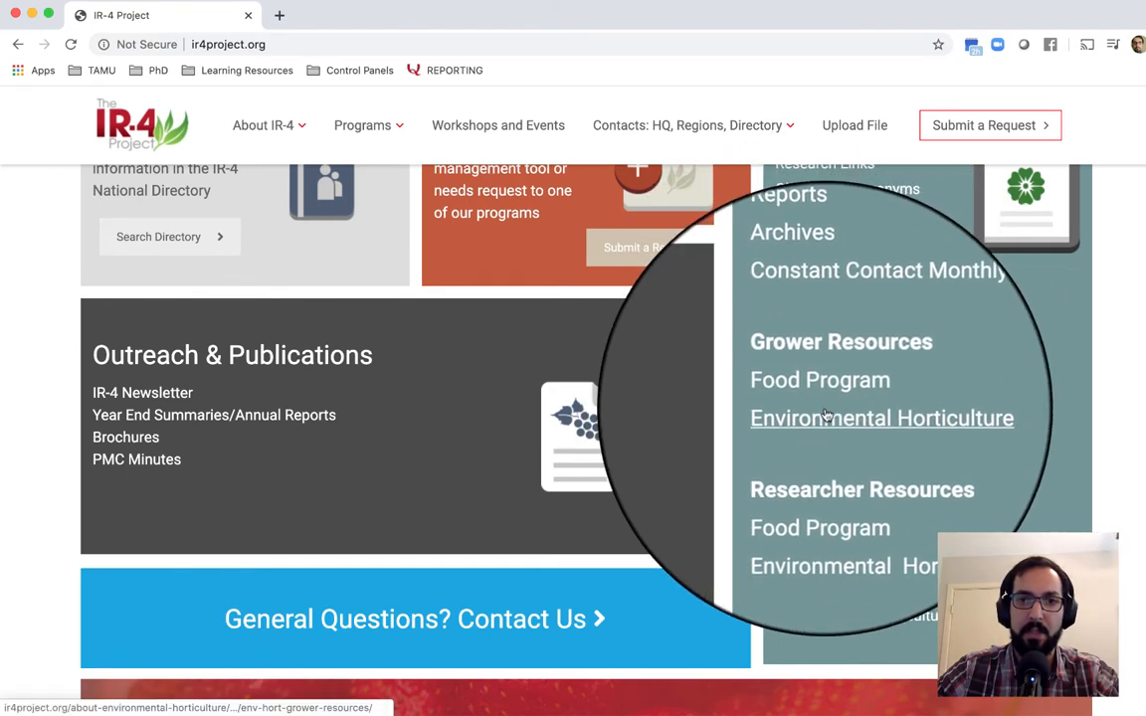
pyautogui.click(881, 418)
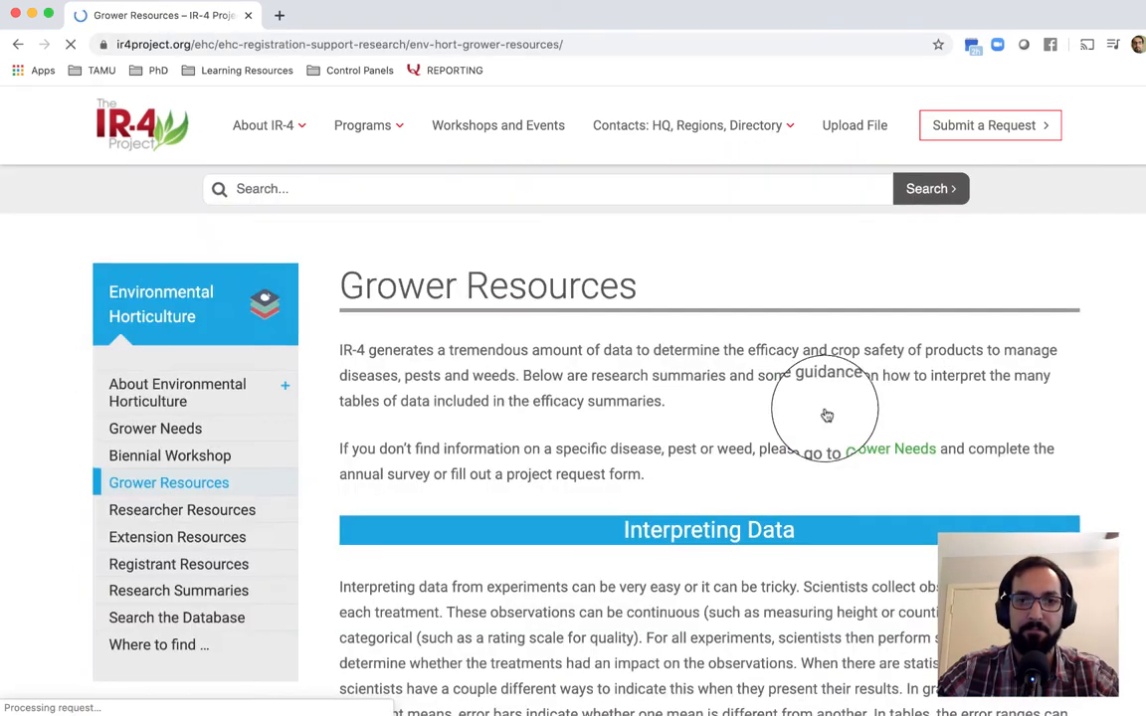
# - Scroll past Interpreting Data to the Research Summaries cards, including Thrips Efficacy – 2020
pyautogui.scroll(-3)
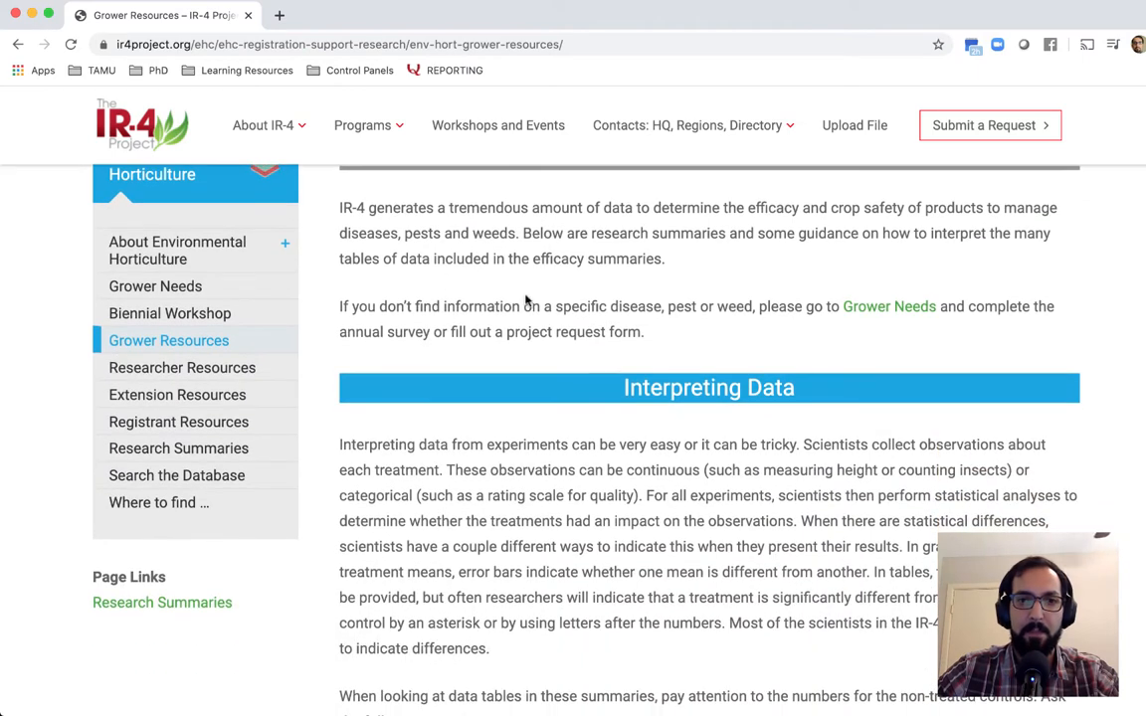
pyautogui.scroll(-3)
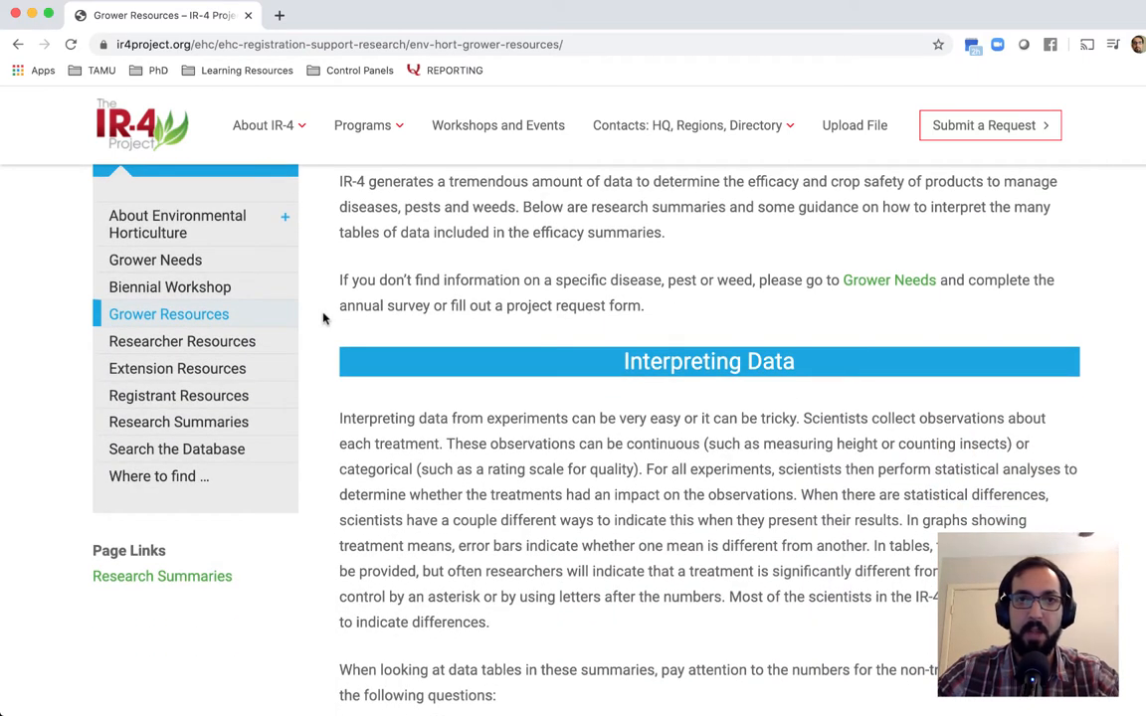
pyautogui.scroll(-3)
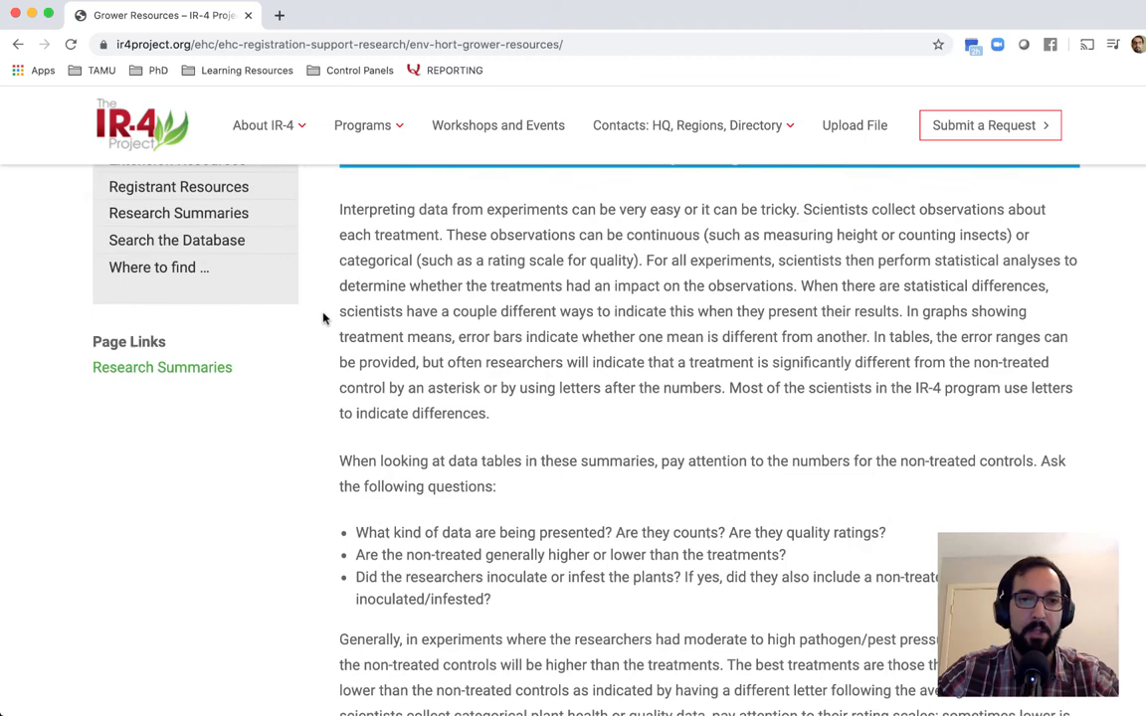
pyautogui.scroll(-3)
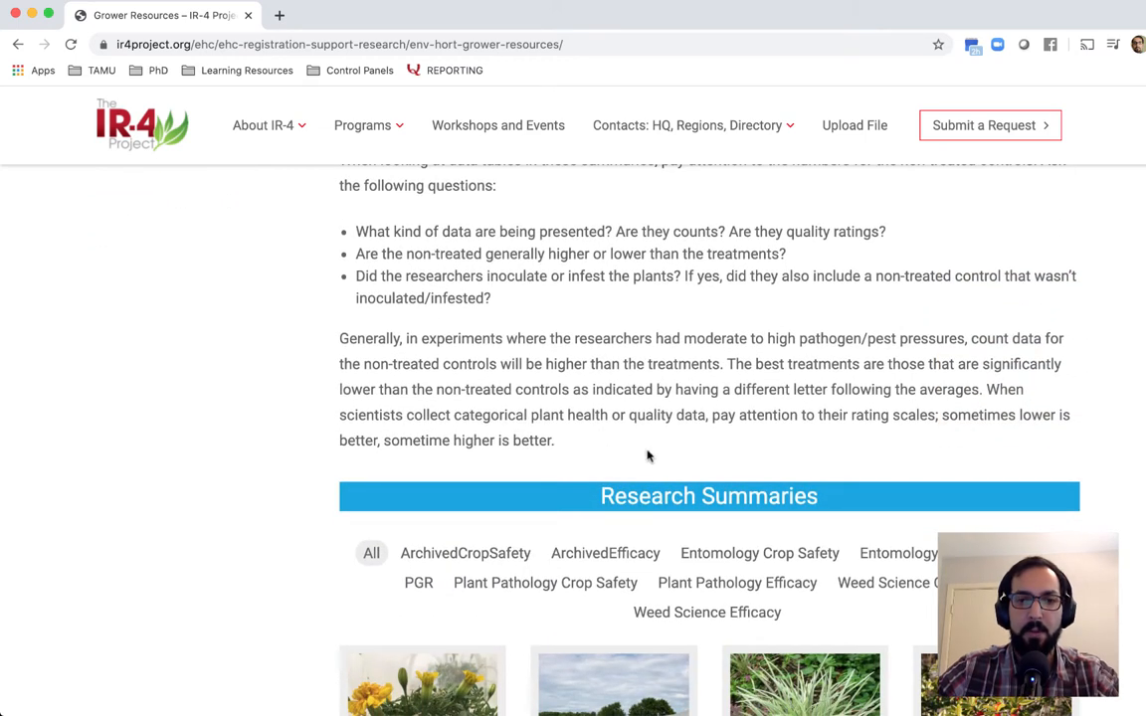
pyautogui.scroll(-3)
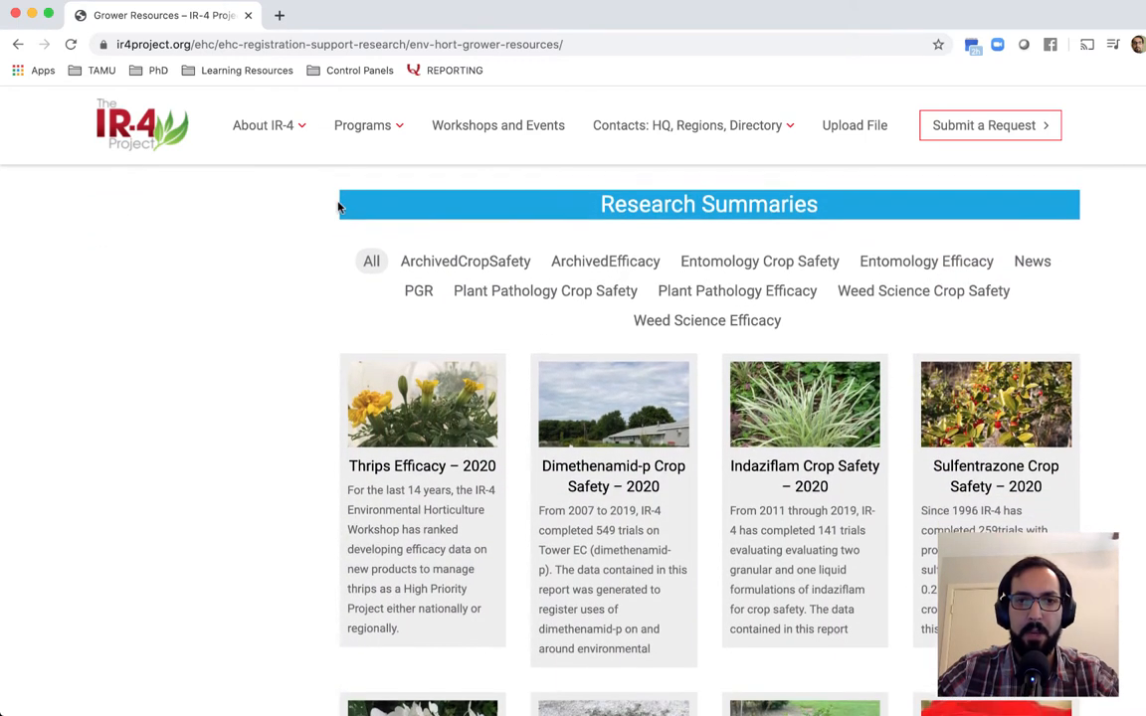
pyautogui.scroll(-3)
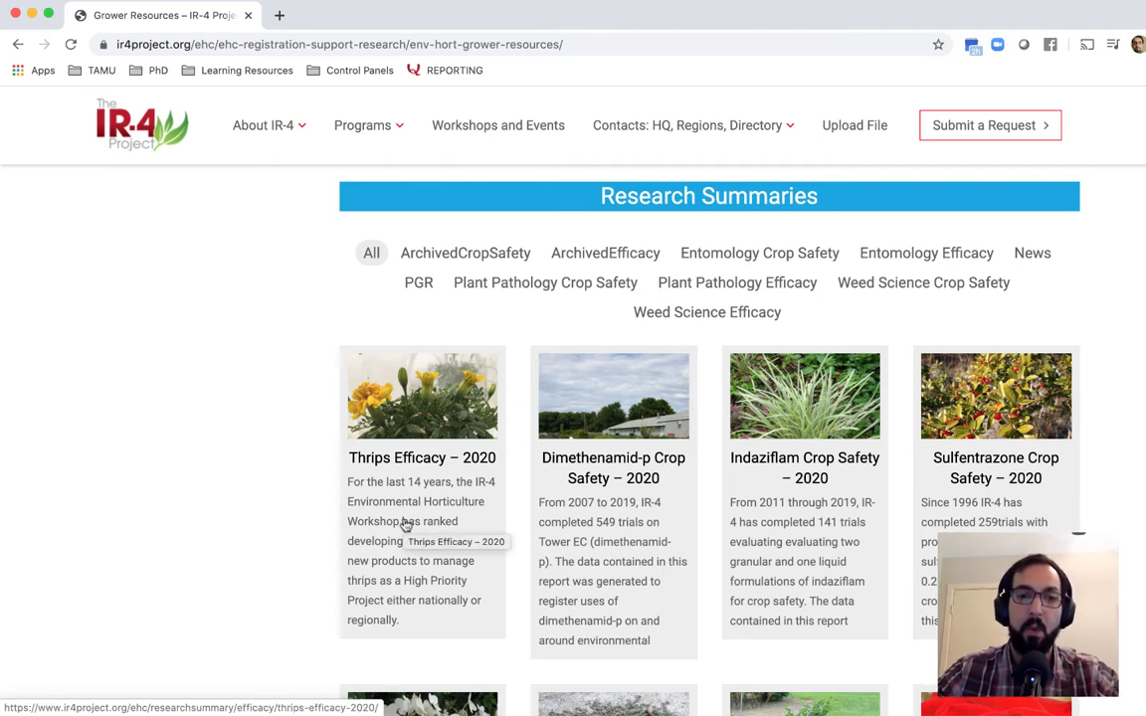
pyautogui.moveTo(382, 446)
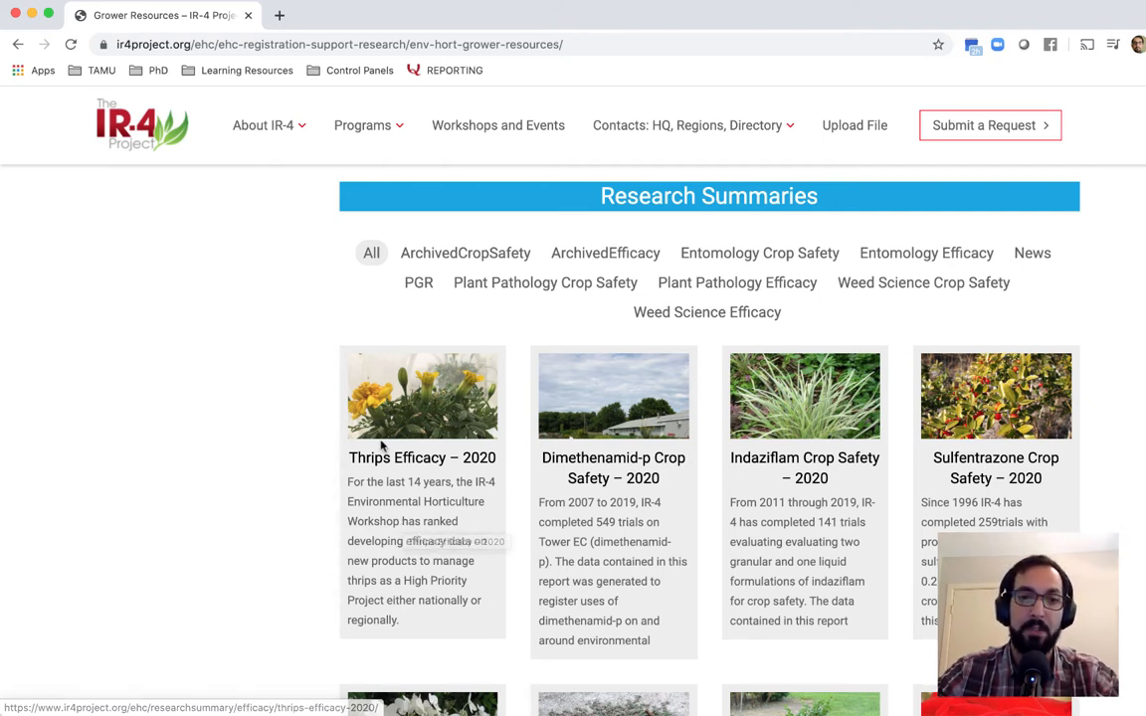
pyautogui.moveTo(314, 458)
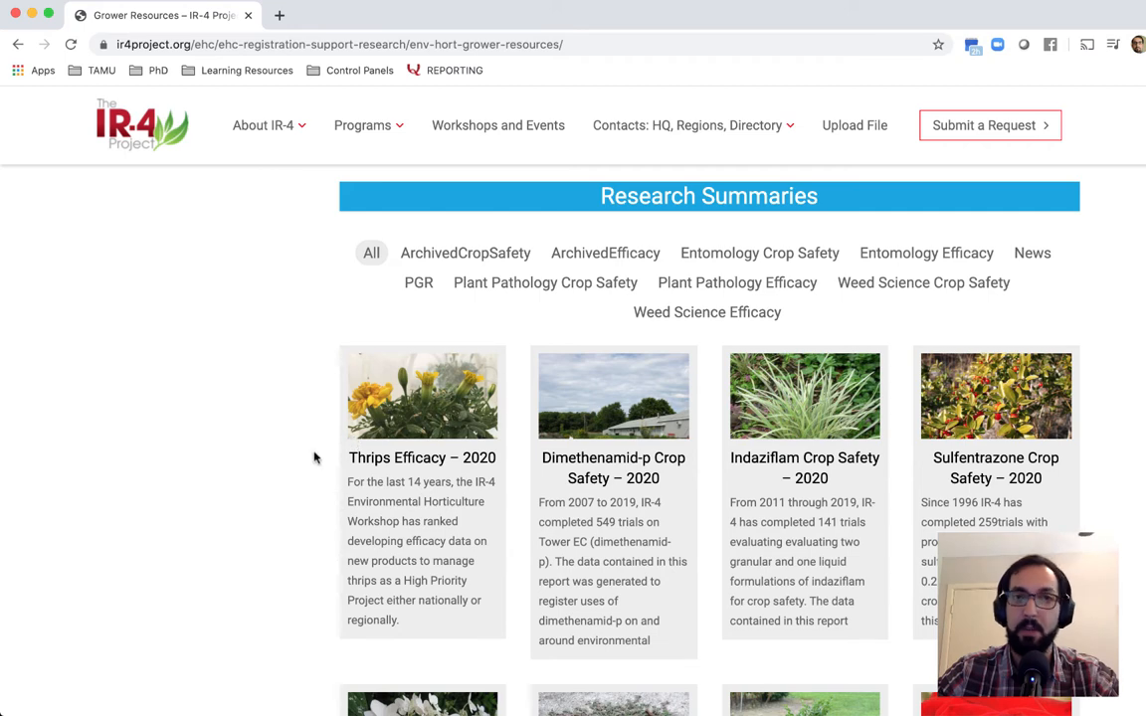
pyautogui.scroll(-3)
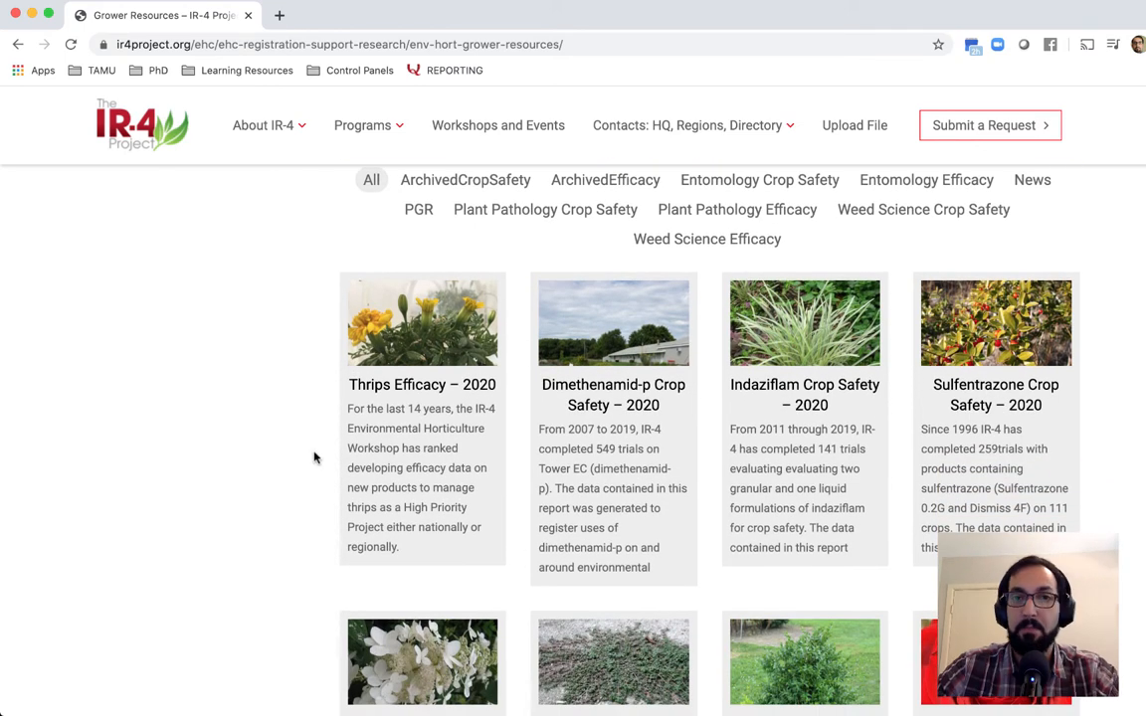
pyautogui.moveTo(430, 430)
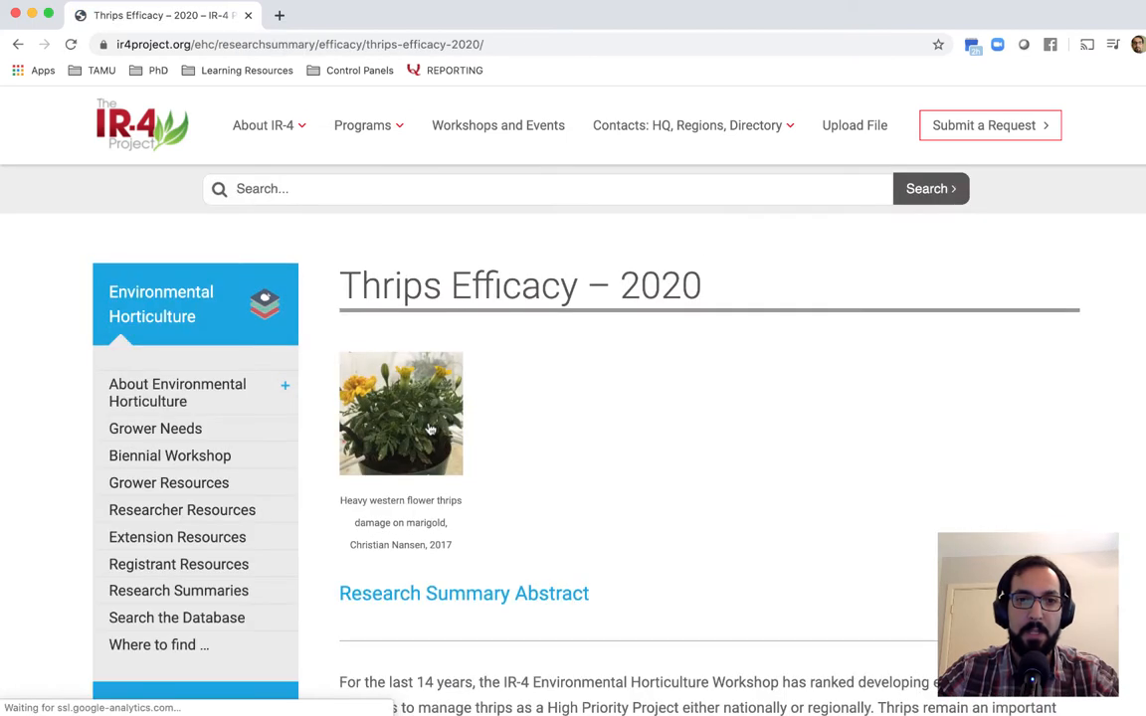
# - Scroll the Thrips Efficacy – 2020 page down to its Research Summary Abstract and data summary link
pyautogui.scroll(-3)
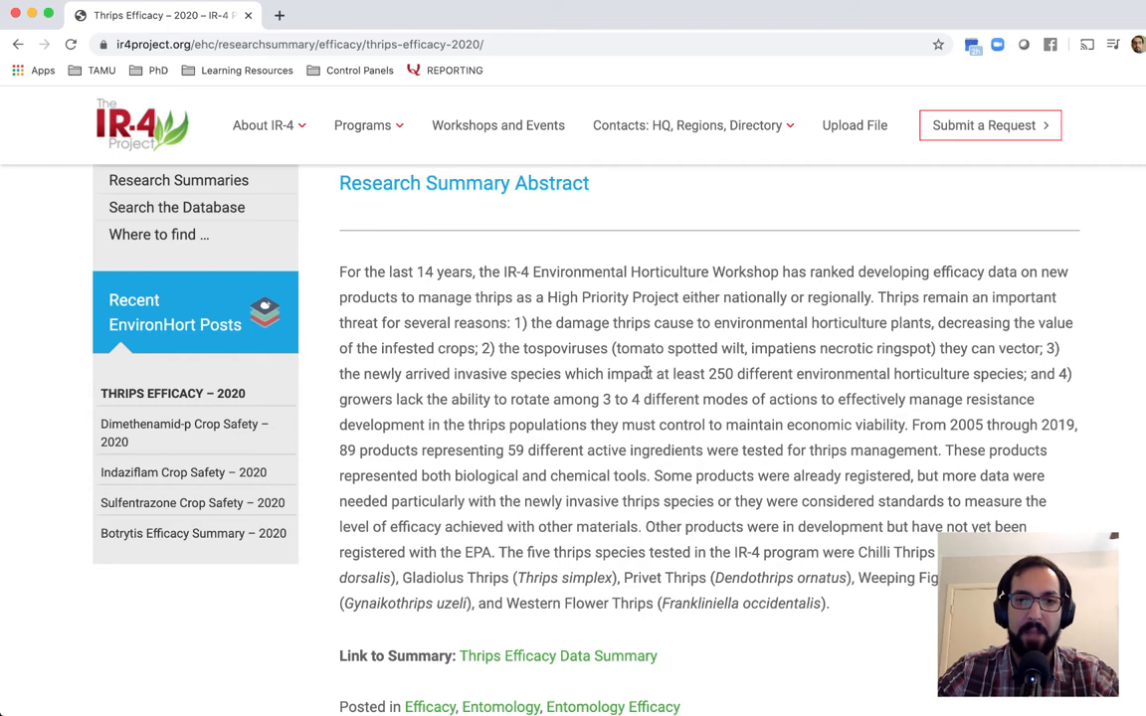
pyautogui.scroll(-3)
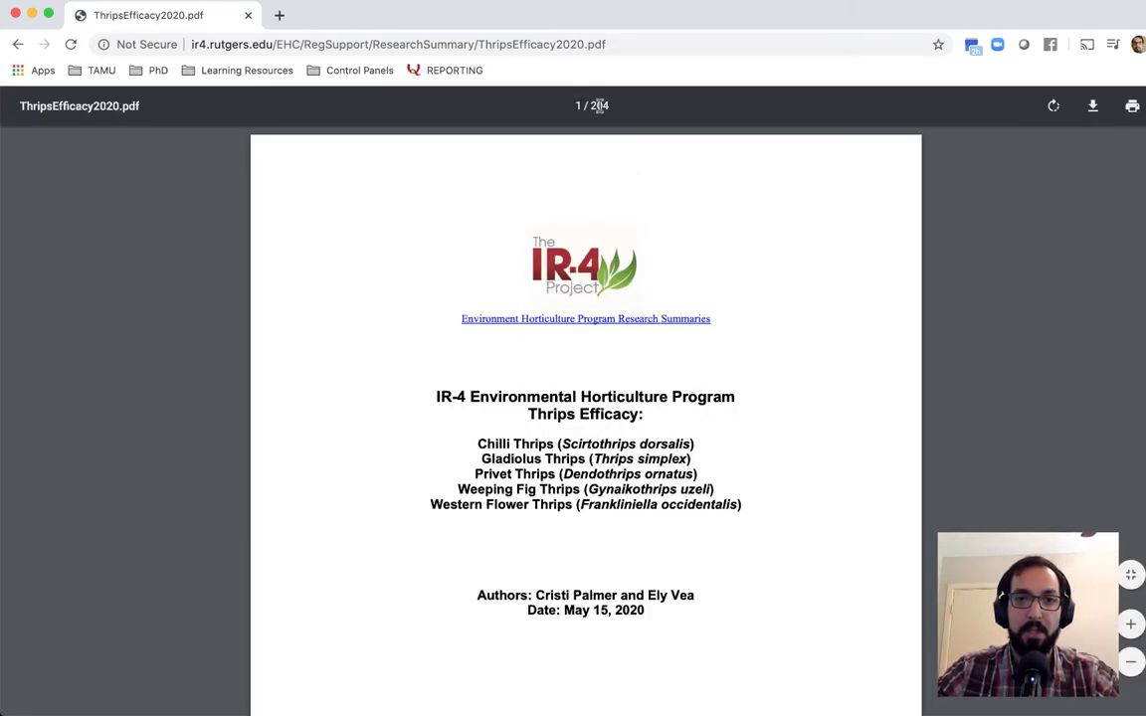
pyautogui.moveTo(685, 179)
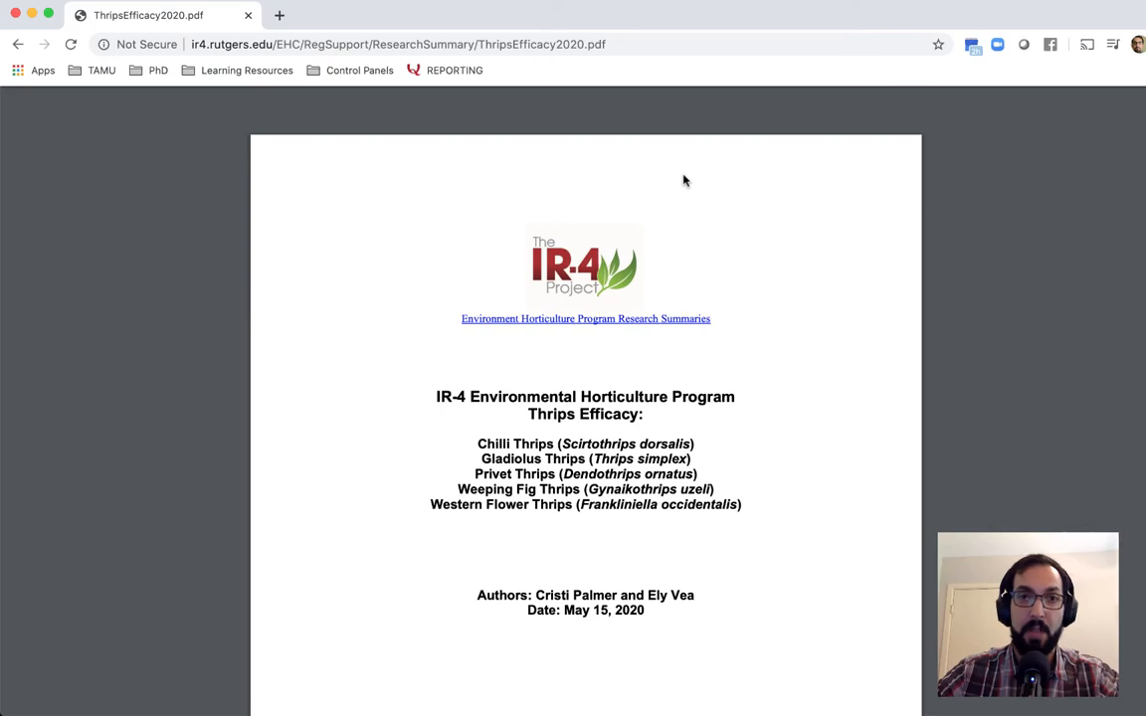
# - Scroll the Thrips Efficacy 2020 PDF past its title page to the authors and acknowledgements
pyautogui.scroll(-3)
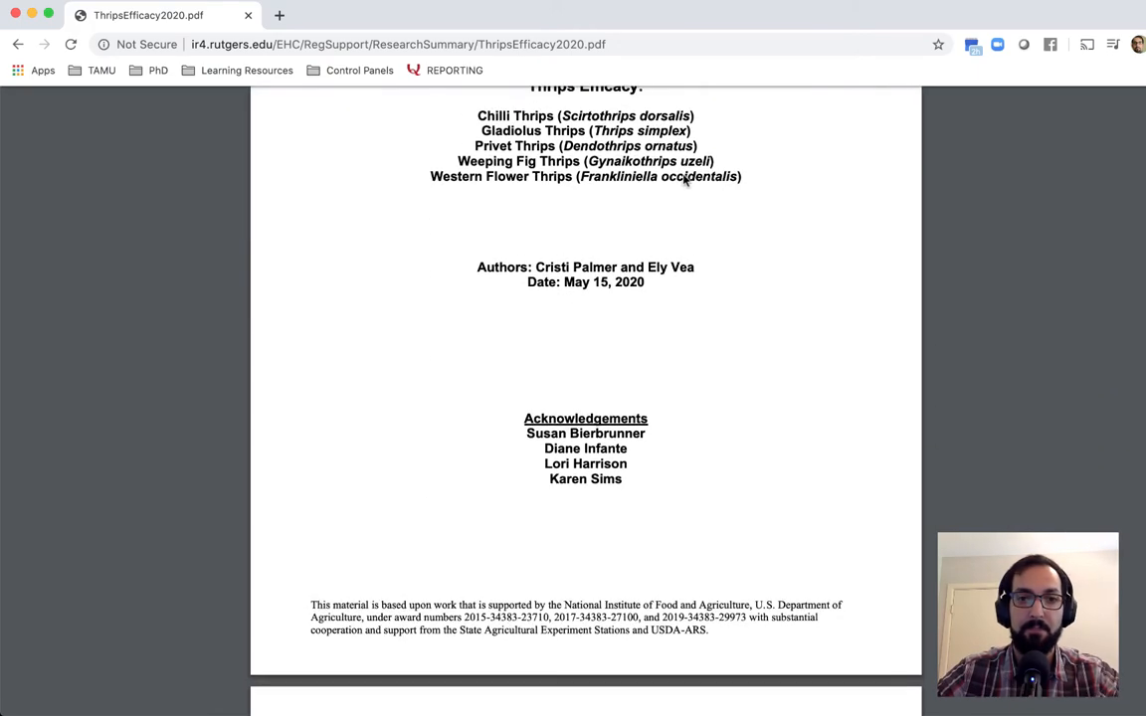
pyautogui.scroll(-3)
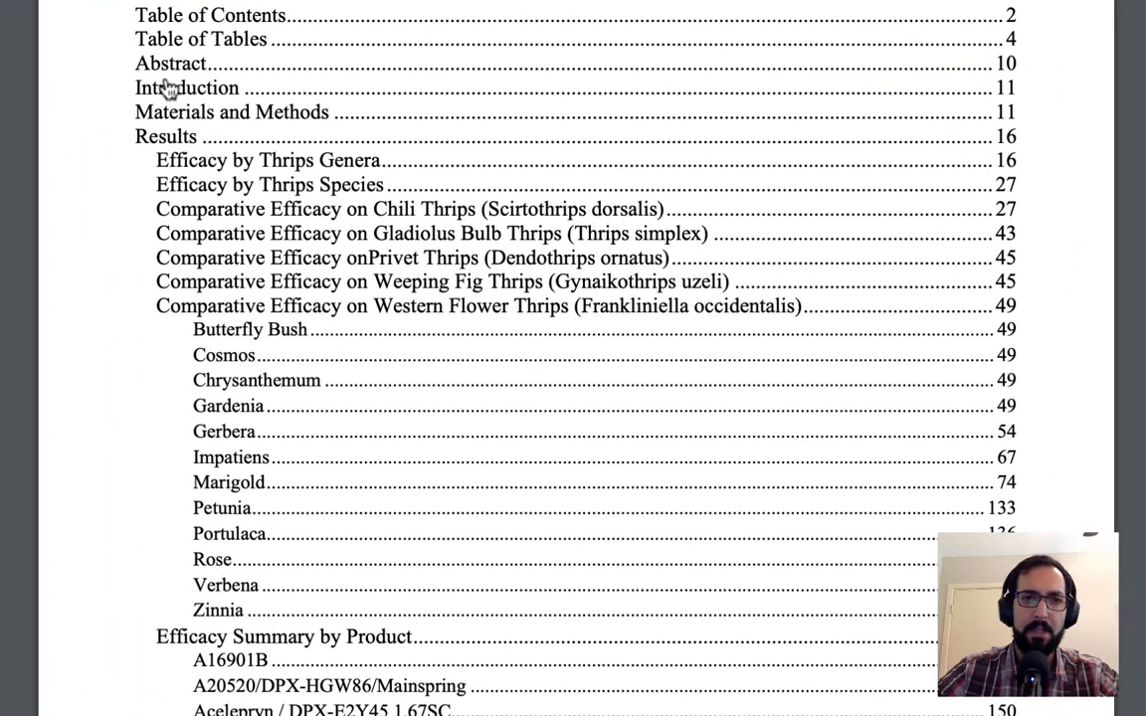
pyautogui.moveTo(211, 123)
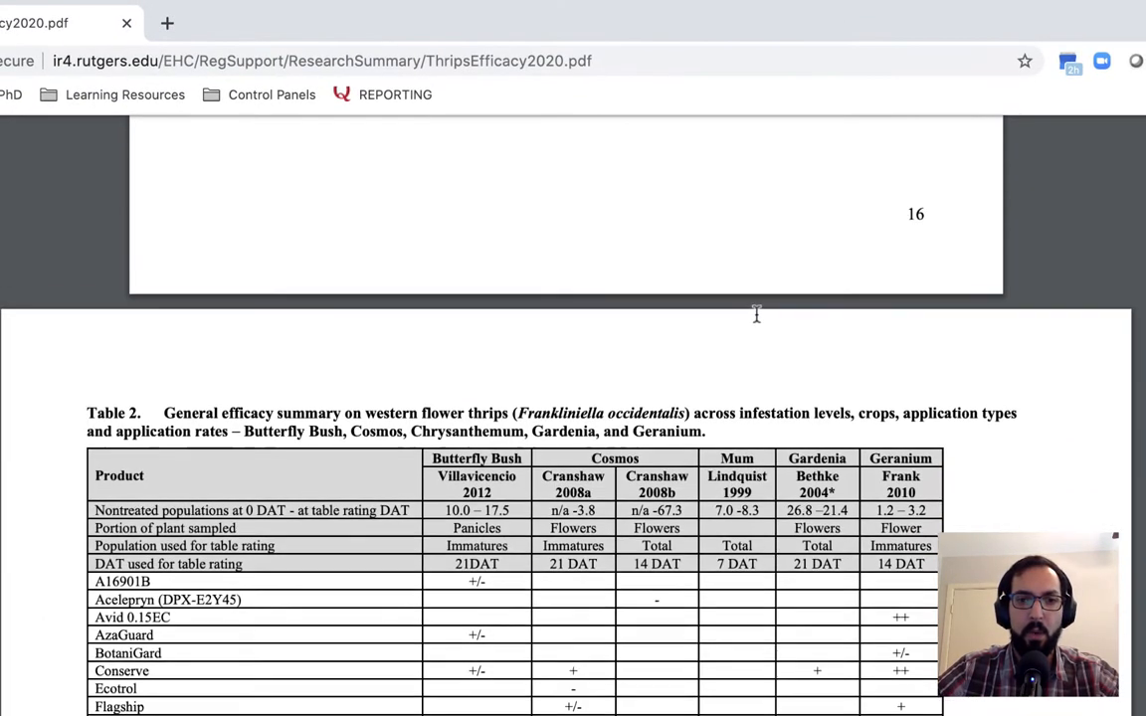
# - Scroll through Table 2 and its footnotes to Table 3, the Gerbera western flower thrips summary on page 18
pyautogui.scroll(-3)
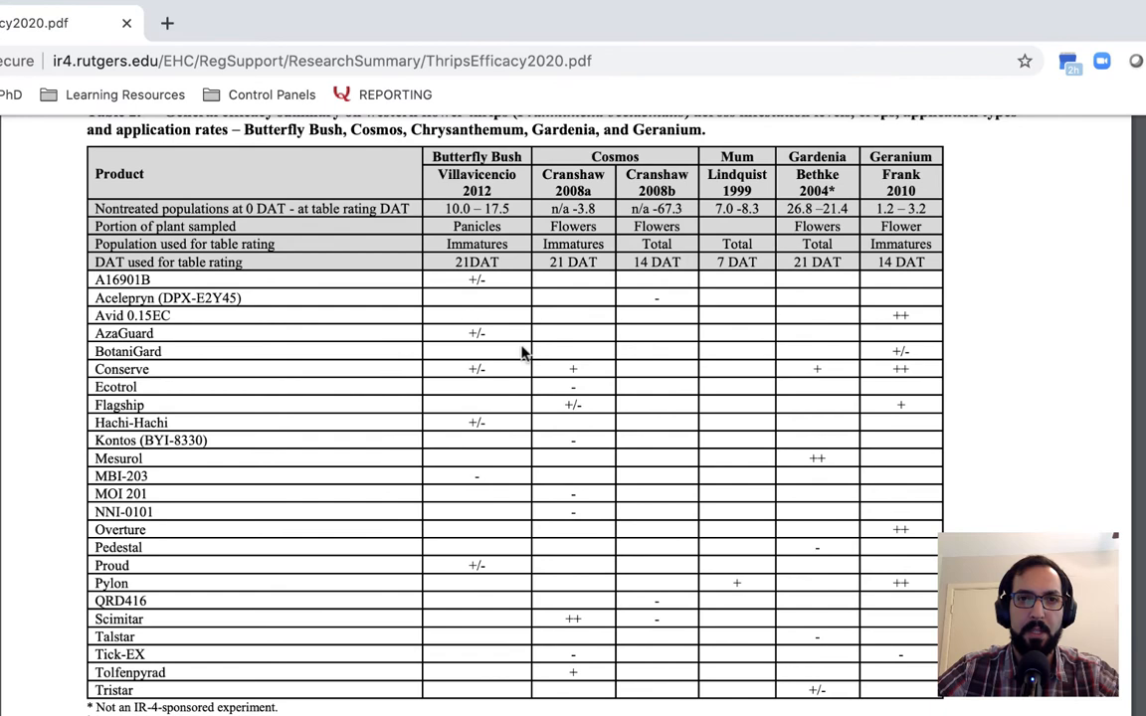
pyautogui.scroll(-3)
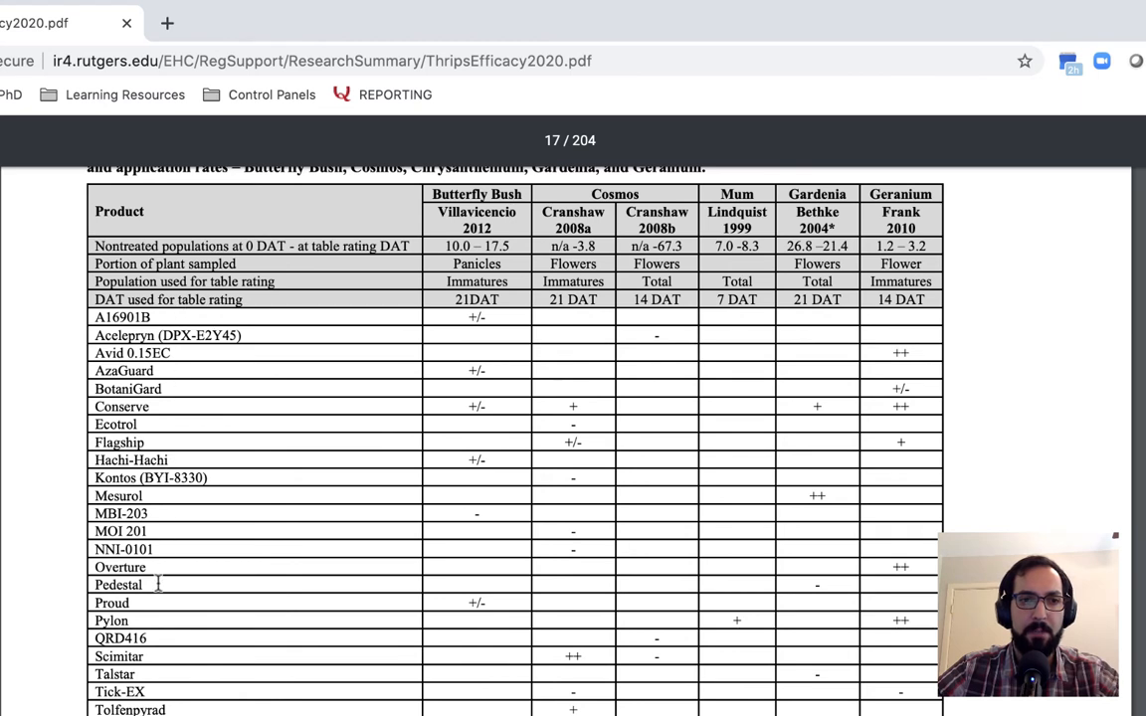
pyautogui.moveTo(493, 601)
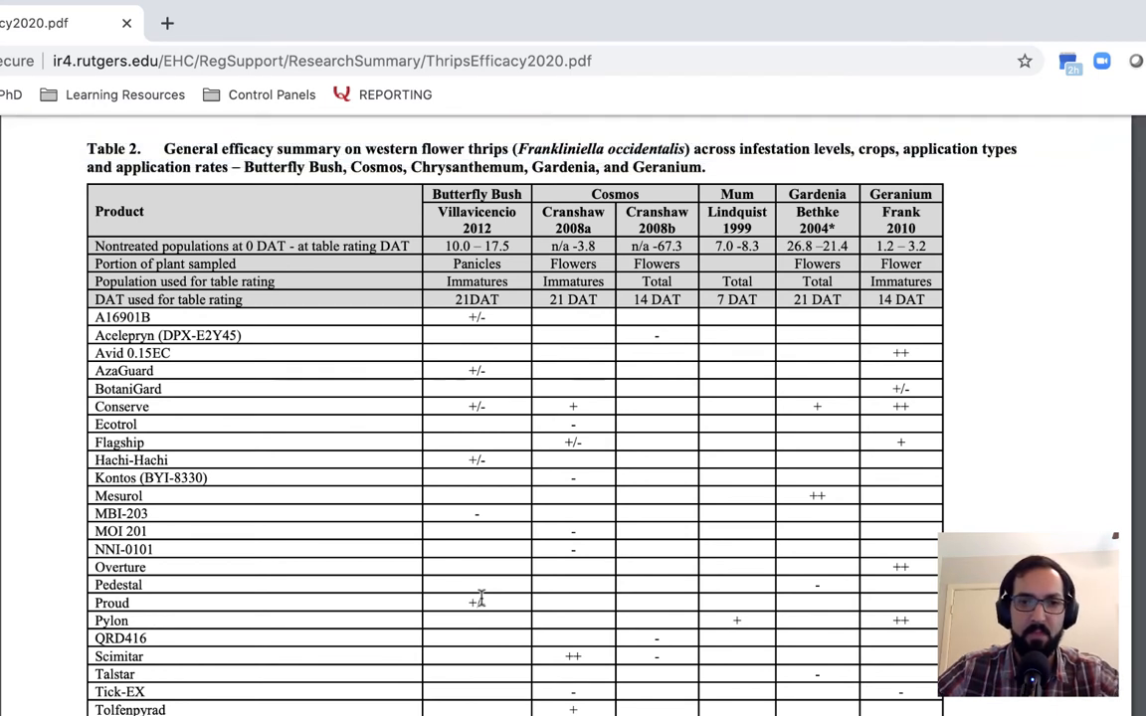
pyautogui.moveTo(515, 615)
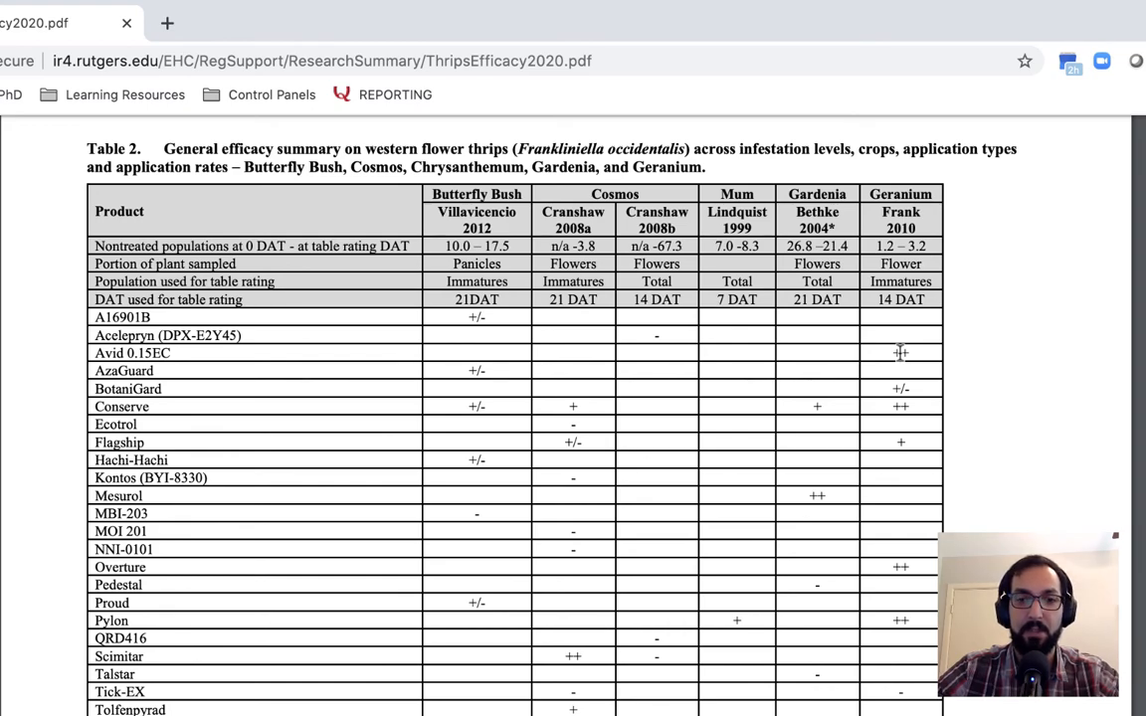
pyautogui.scroll(-3)
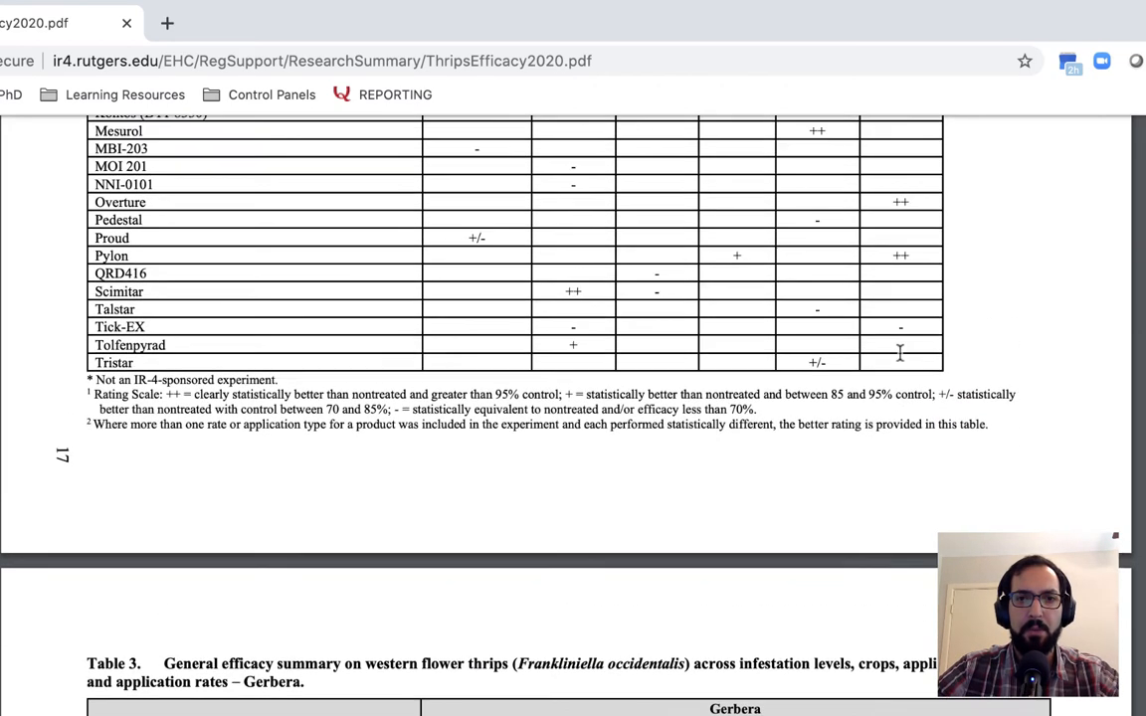
pyautogui.scroll(-3)
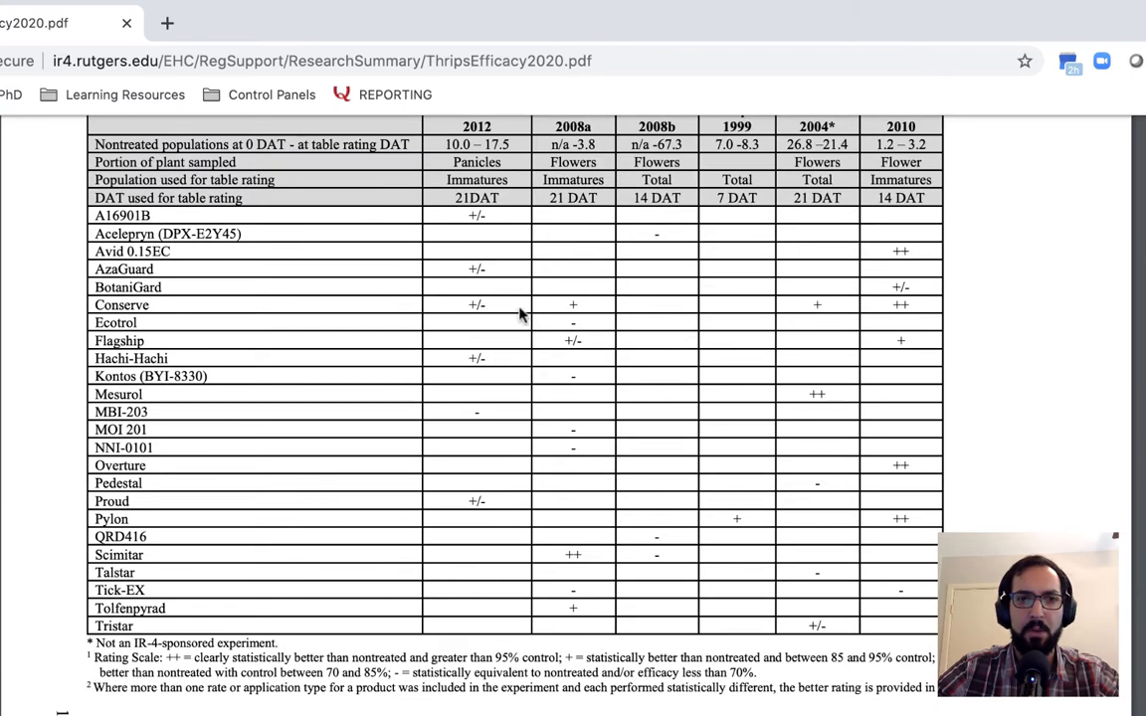
pyautogui.moveTo(907, 308)
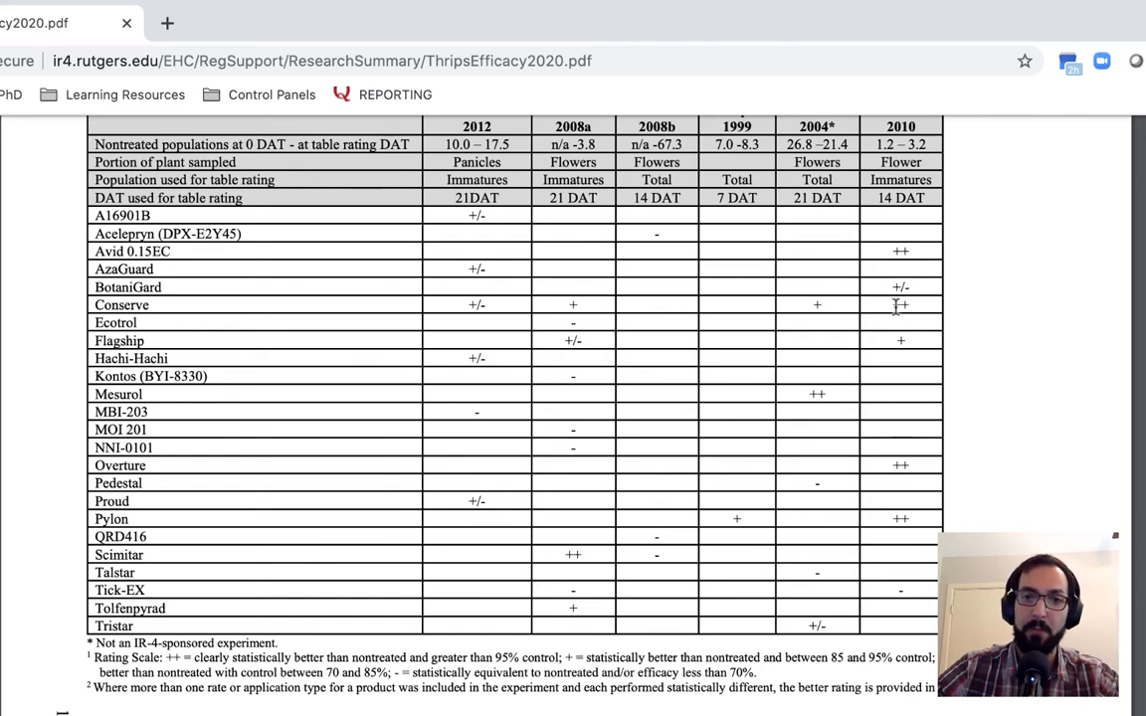
pyautogui.scroll(-3)
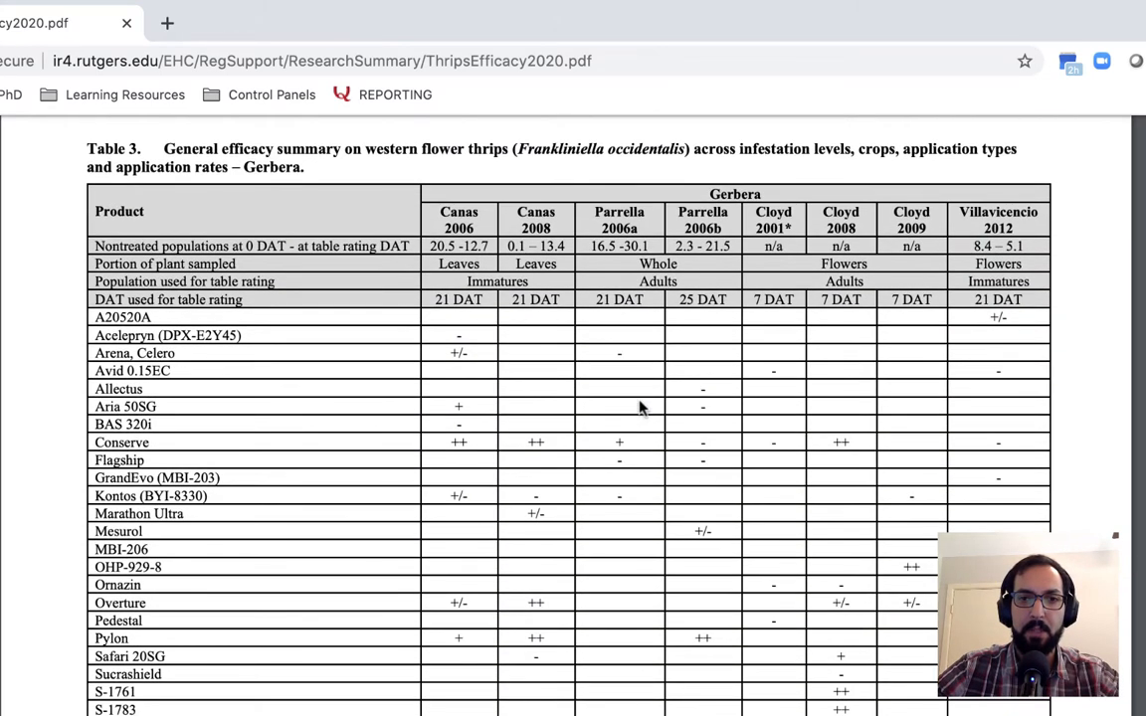
# - Scroll within the PDF around Table 3's Gerbera efficacy ratings by product
pyautogui.scroll(-3)
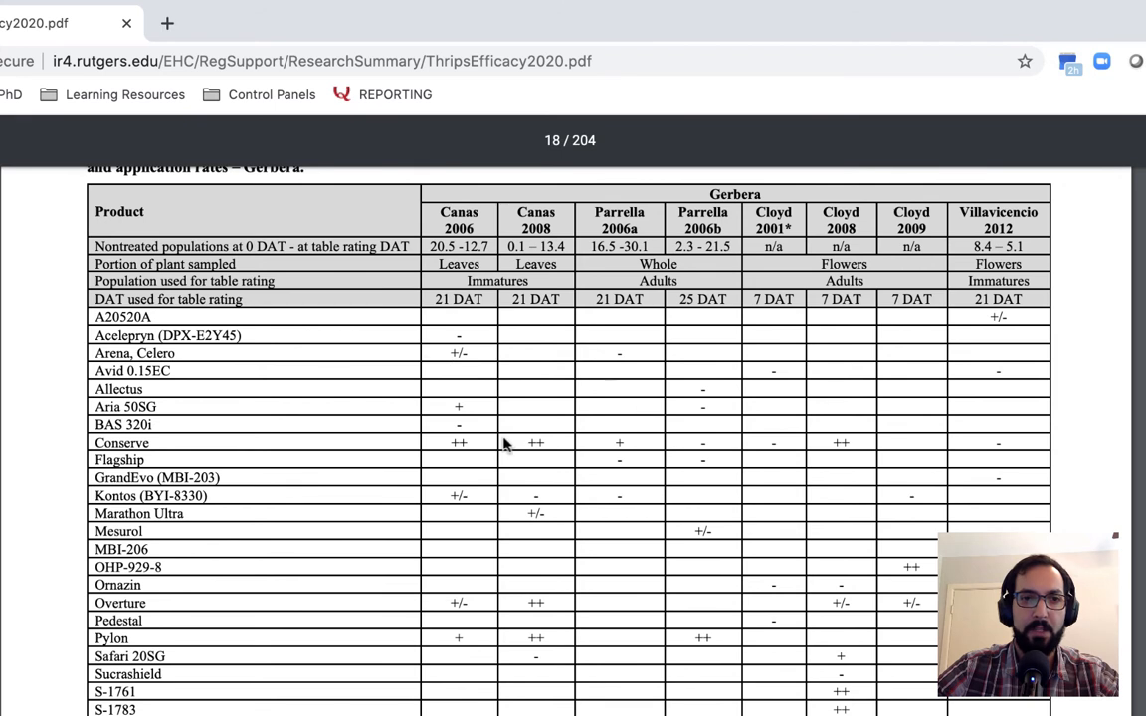
pyautogui.moveTo(953, 243)
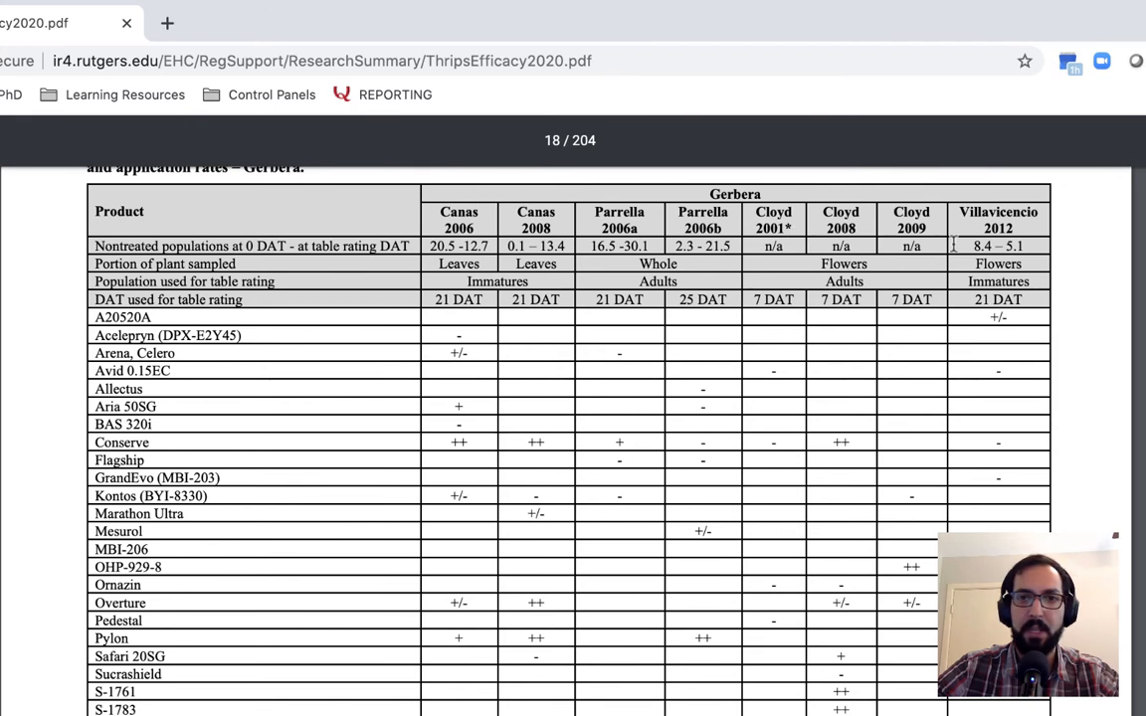
pyautogui.moveTo(600, 477)
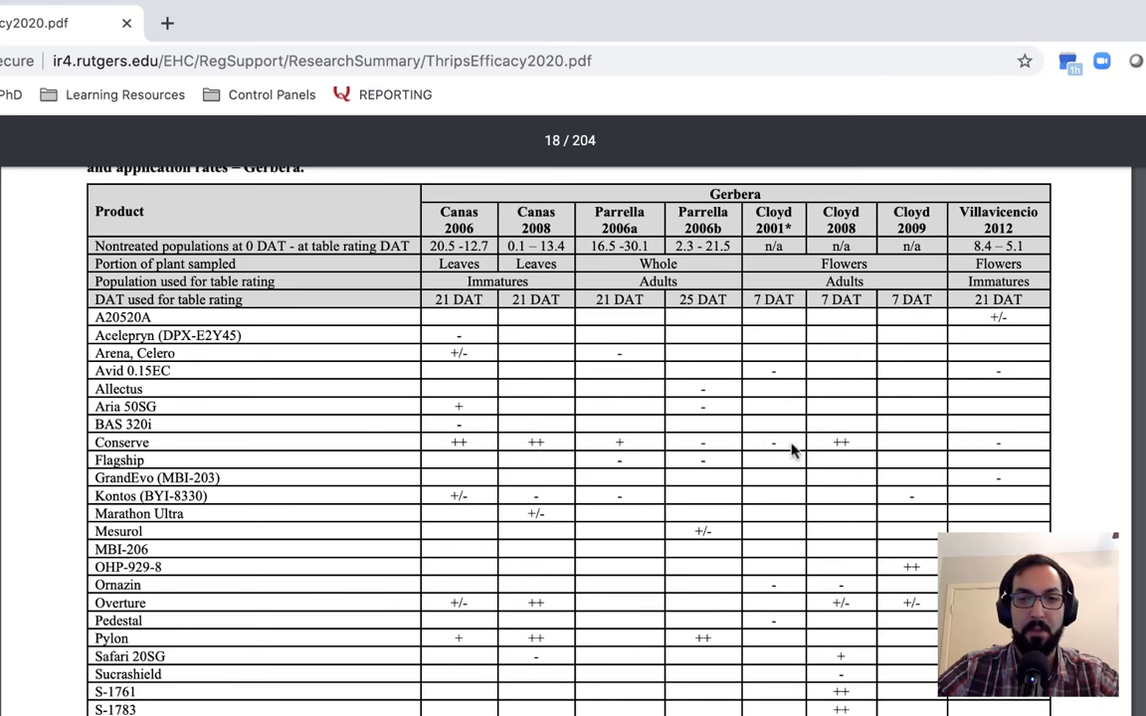
pyautogui.moveTo(943, 477)
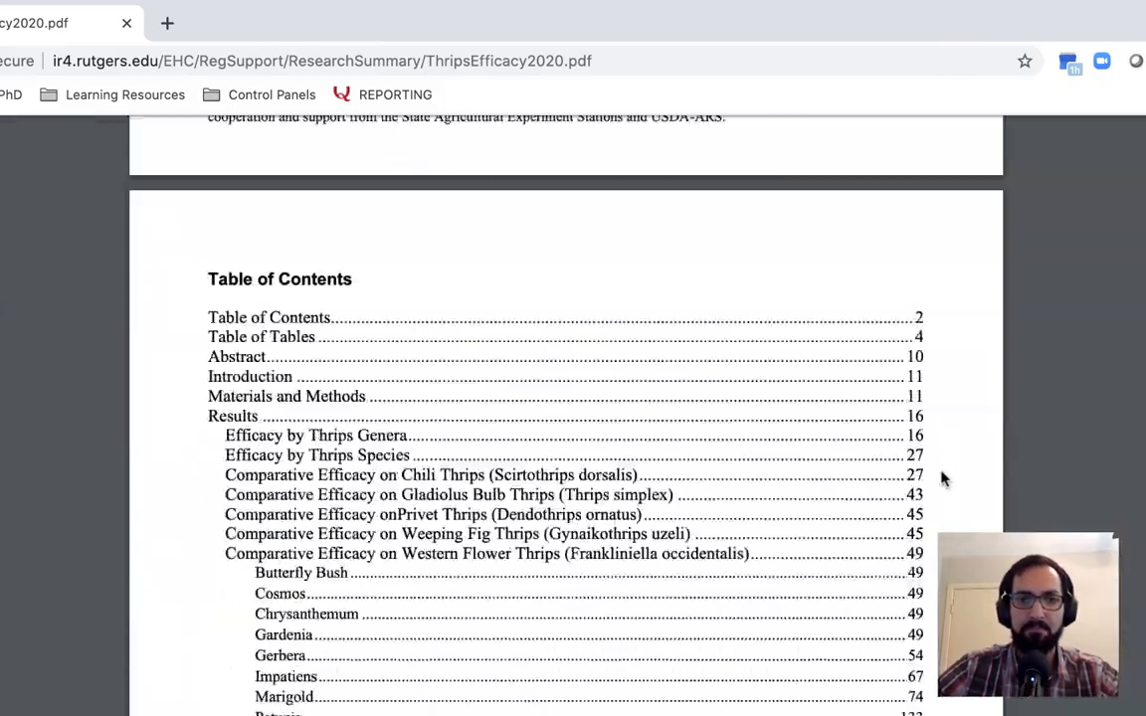
# - Scroll the Table of Contents down to the Efficacy Summary by Product entries on page 150
pyautogui.scroll(-3)
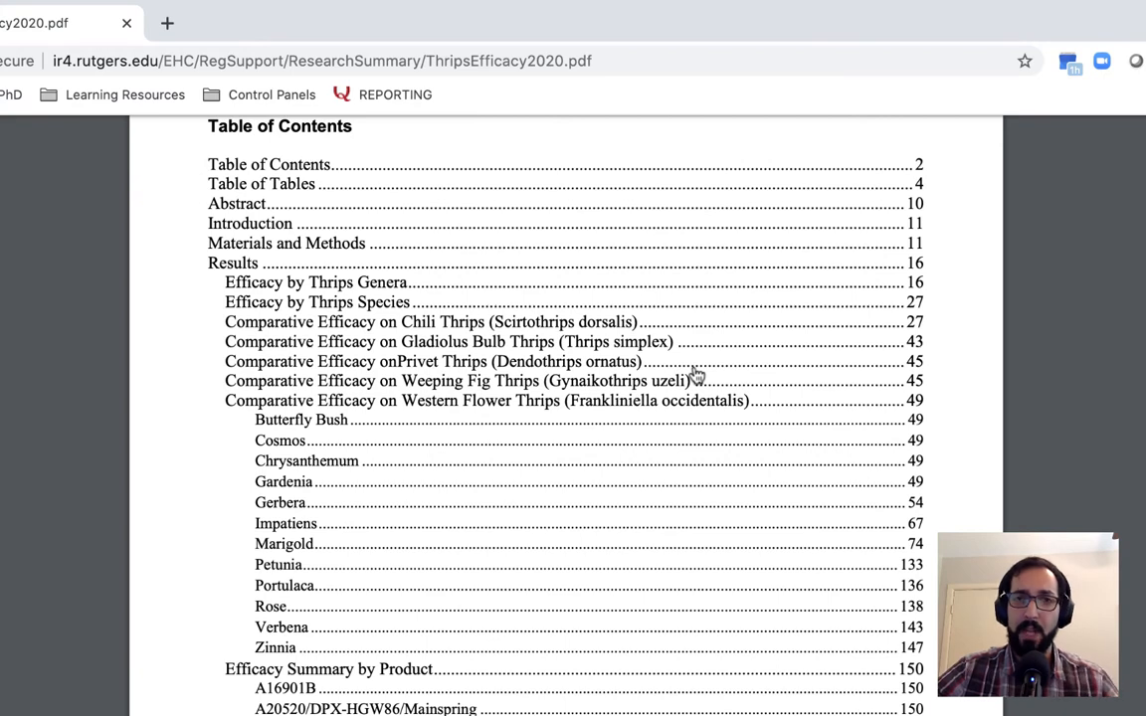
pyautogui.scroll(-3)
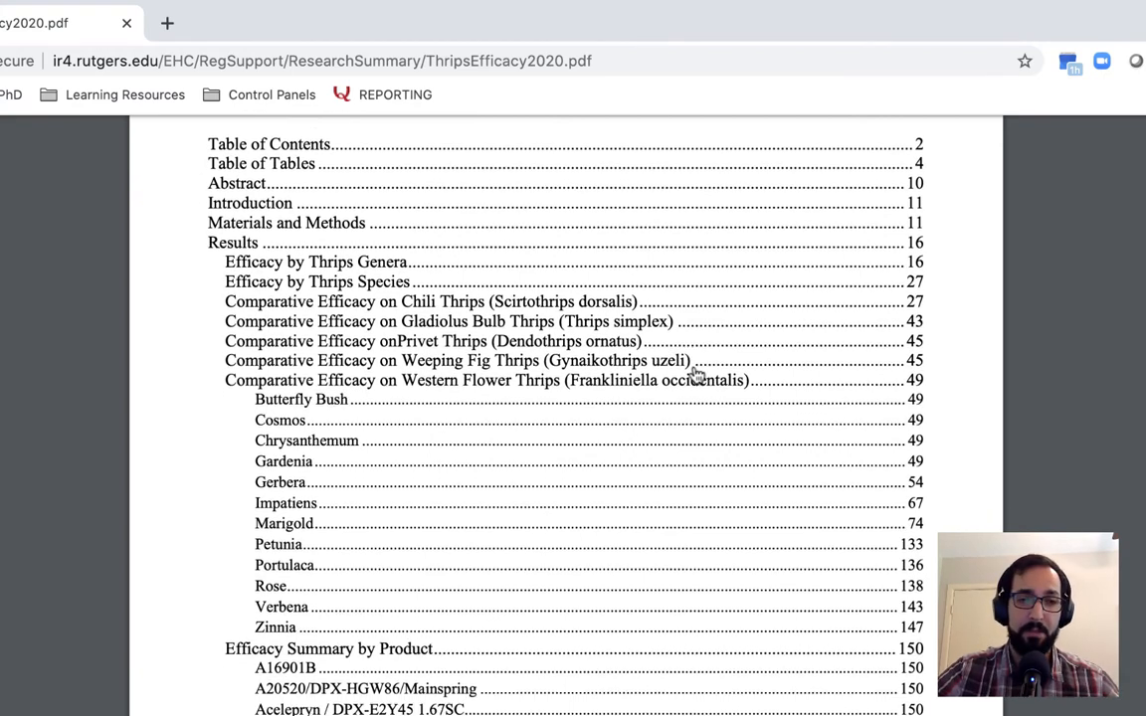
pyautogui.scroll(-3)
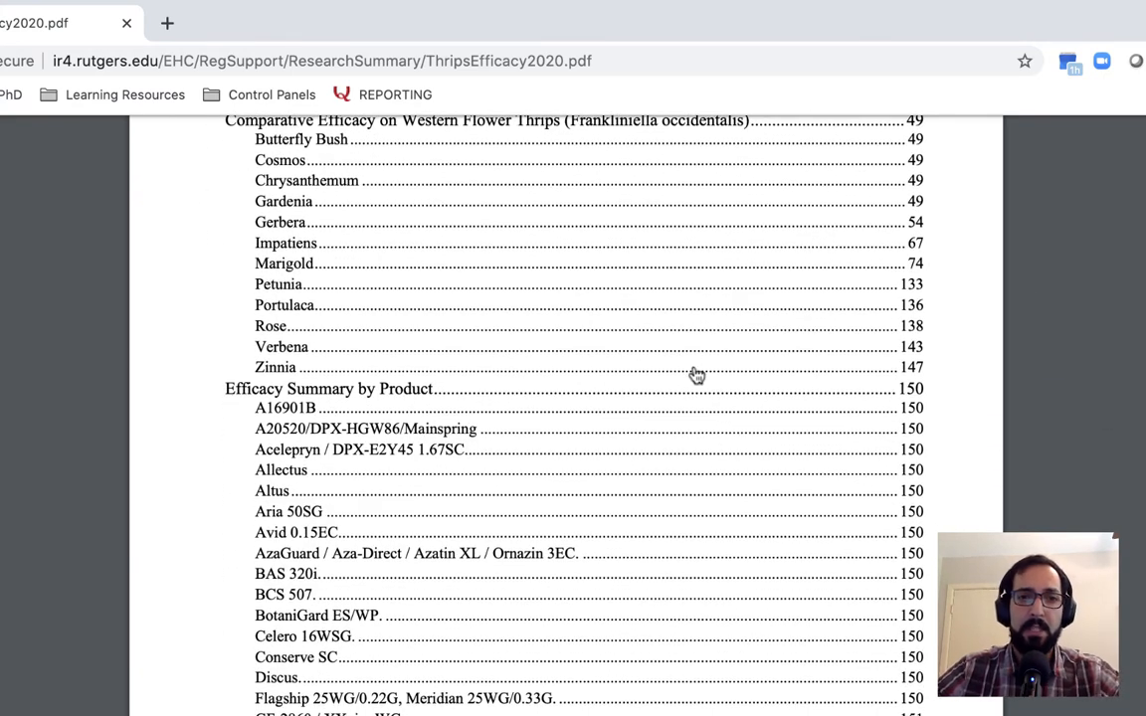
pyautogui.scroll(-3)
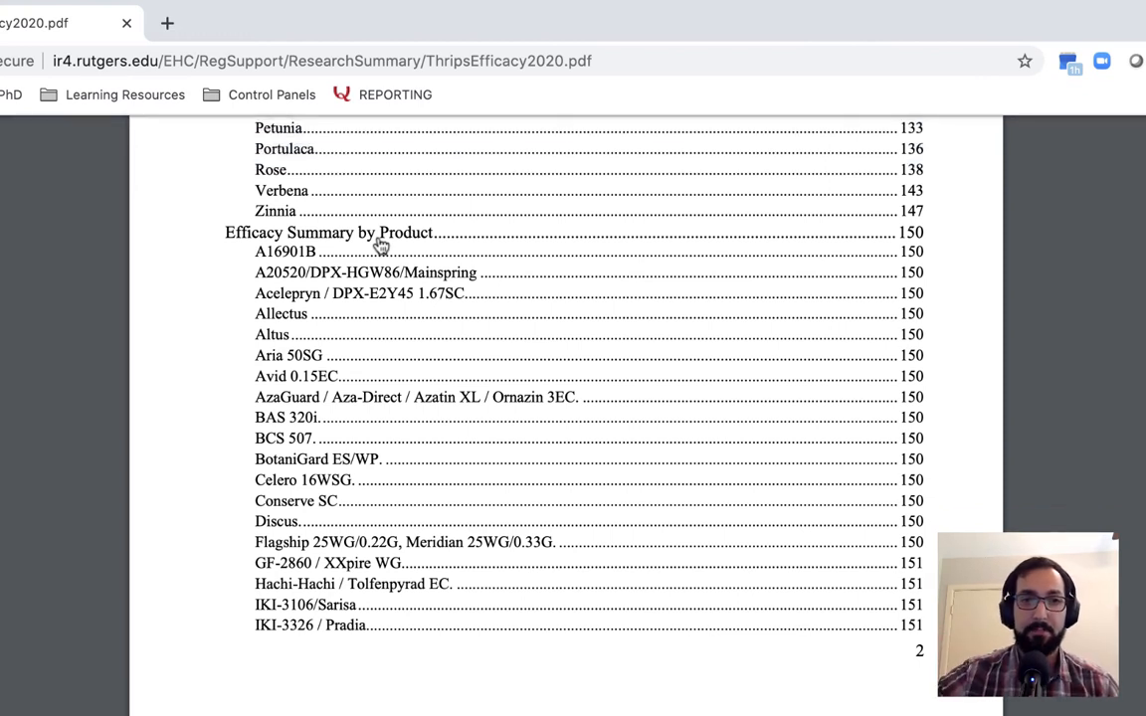
pyautogui.moveTo(321, 382)
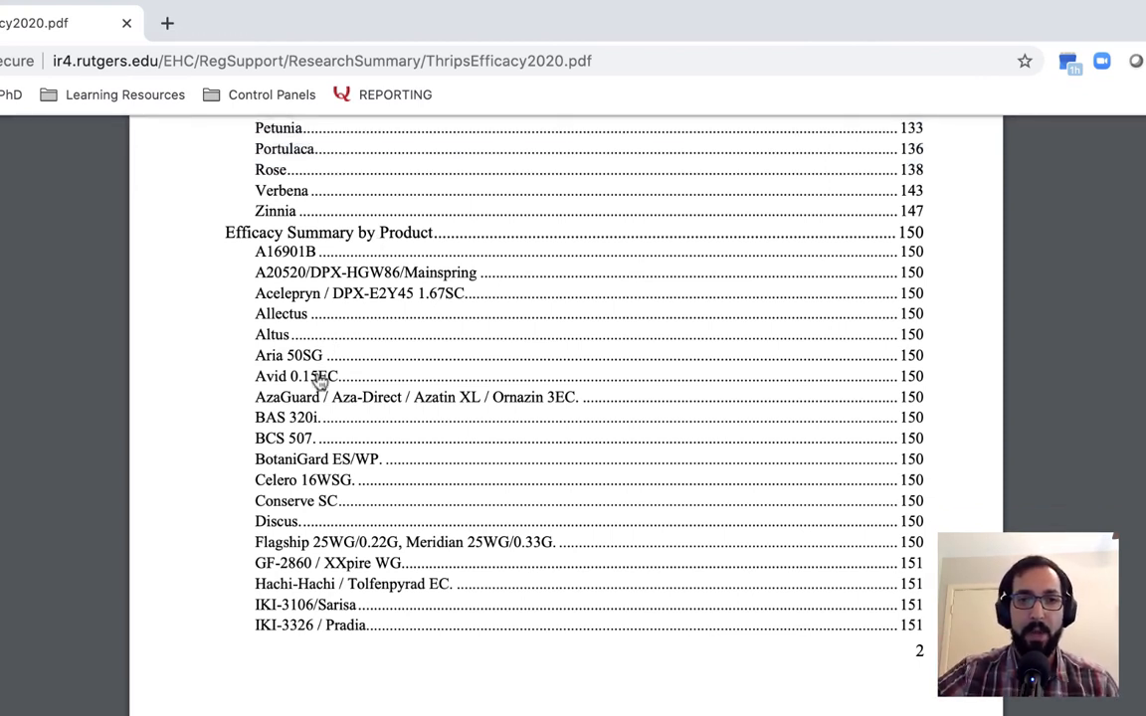
pyautogui.moveTo(321, 466)
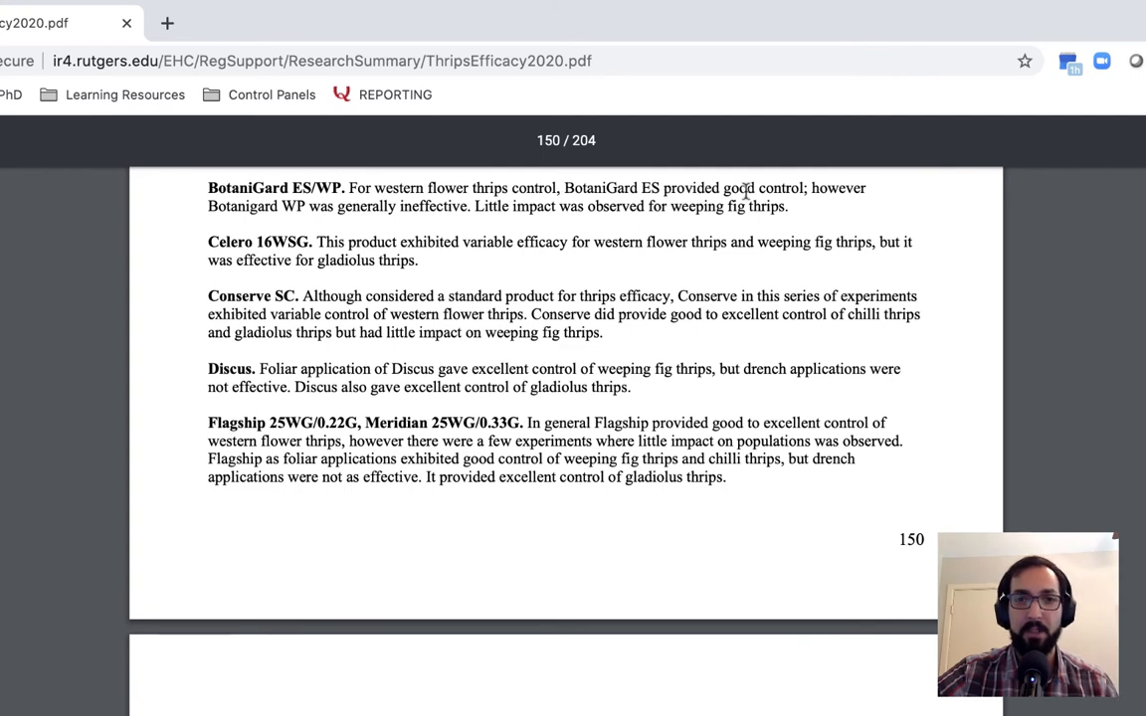
pyautogui.moveTo(334, 189)
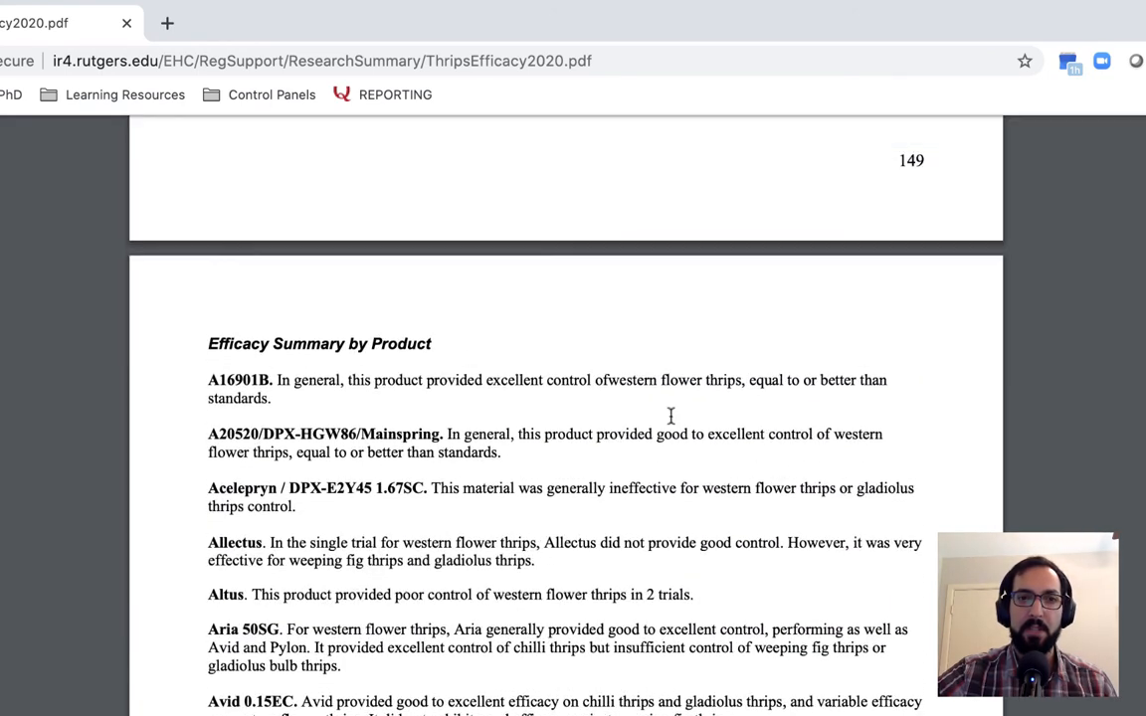
# - Scroll through the page 150 product summaries such as Celero 16WSG, Conserve SC, Discus and Flagship
pyautogui.scroll(-3)
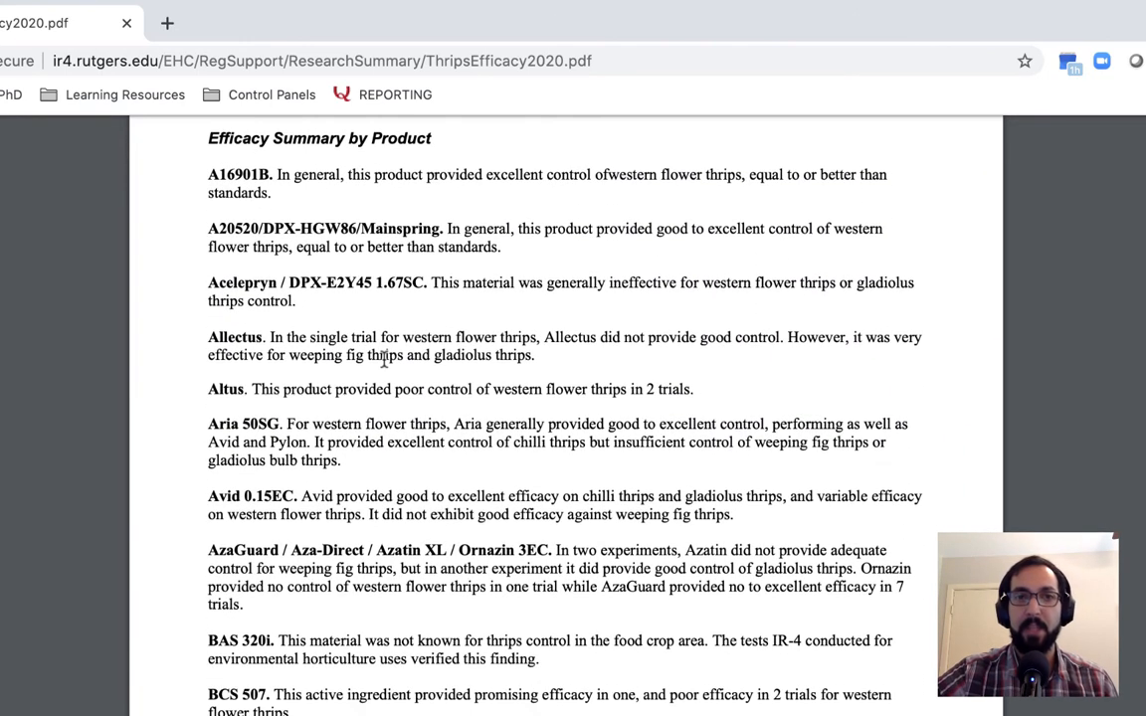
pyautogui.scroll(-3)
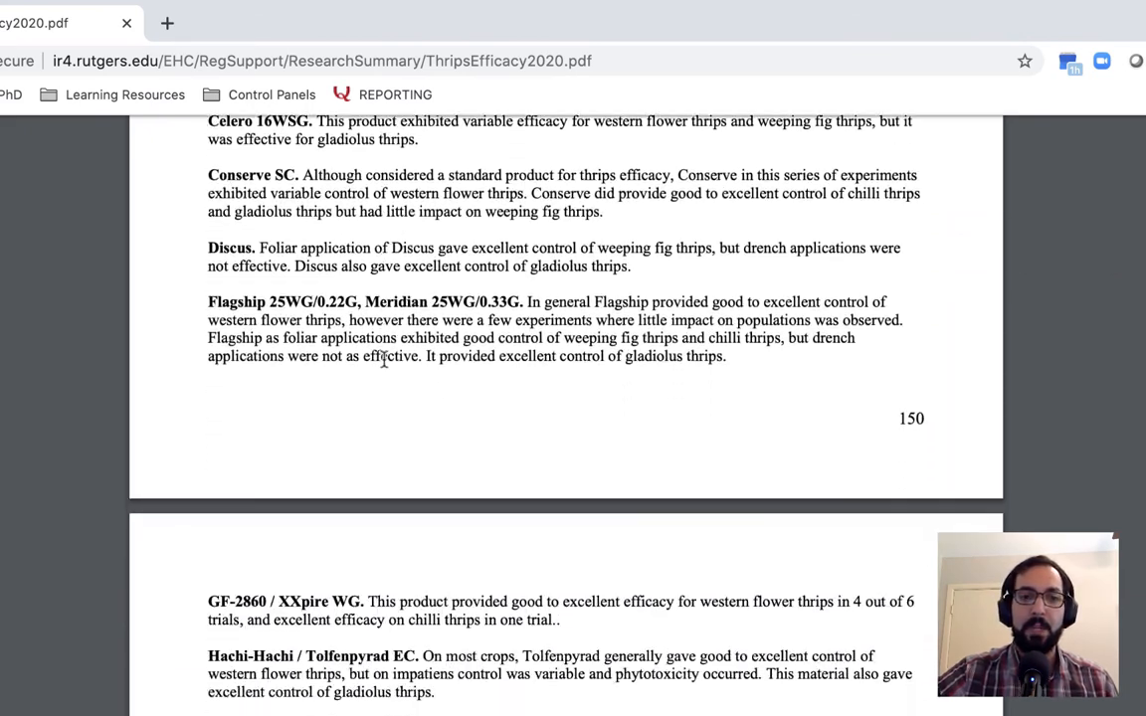